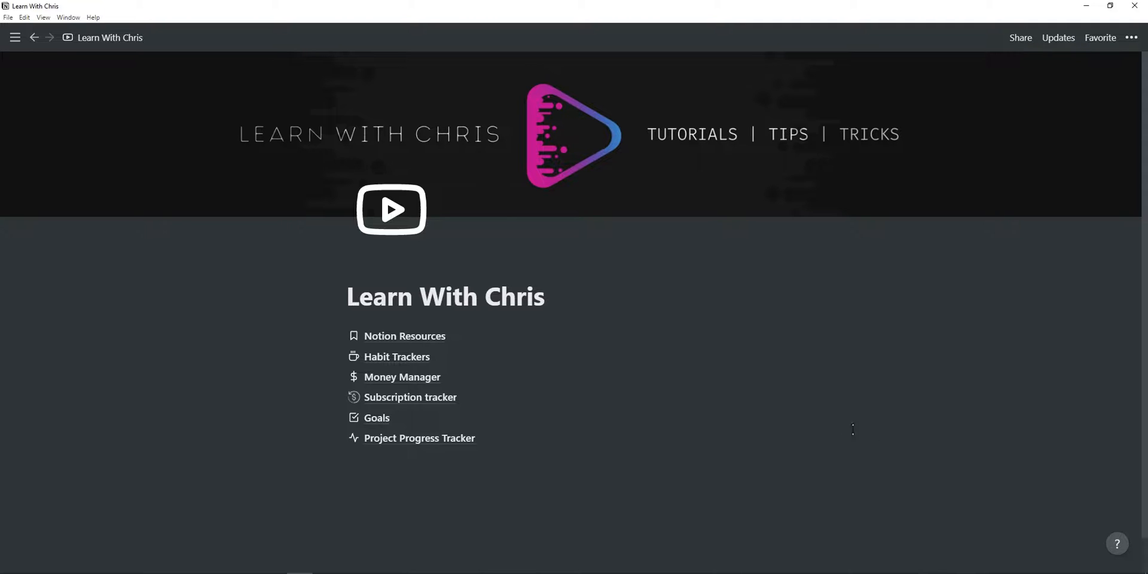
Step: Go to the Project Progress Tracker page from the Learn With Chris home page
{"action": "left_click", "coordinate": [420, 438]}
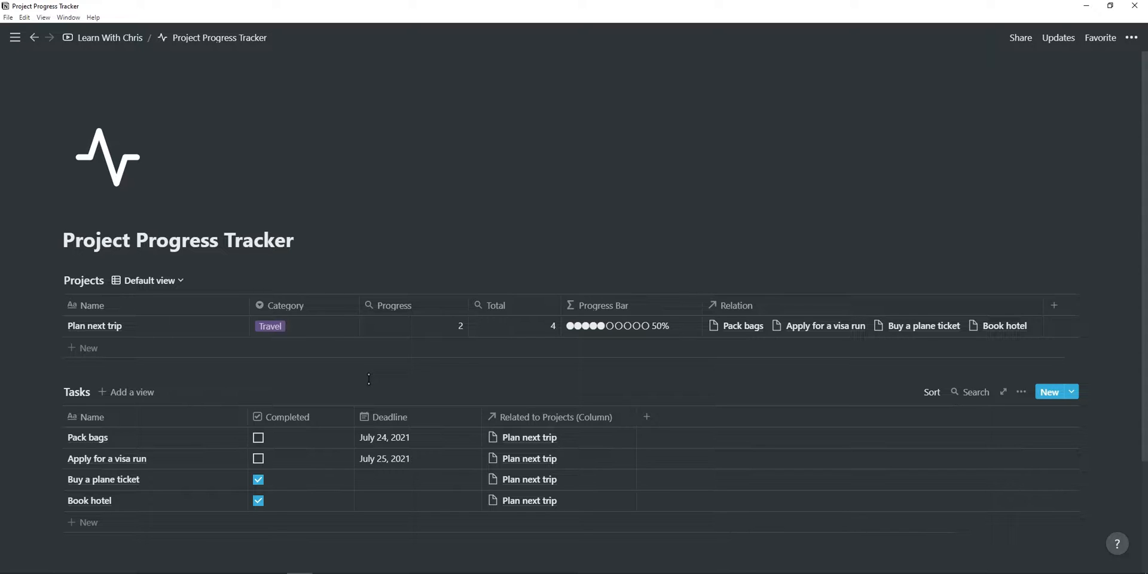
{"action": "mouse_move", "coordinate": [95, 325]}
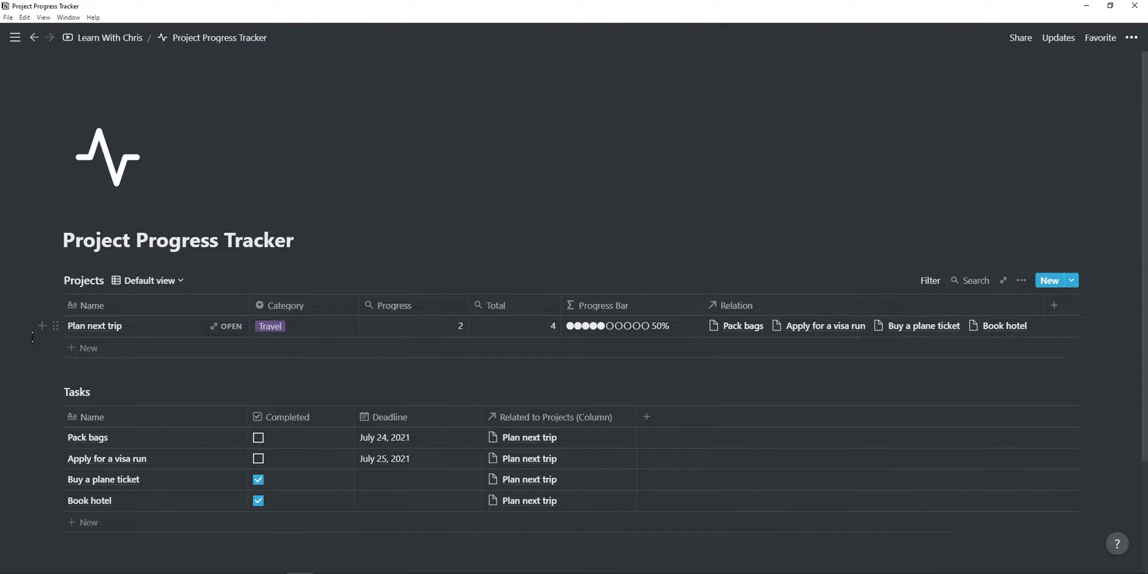
{"action": "left_click", "coordinate": [84, 348]}
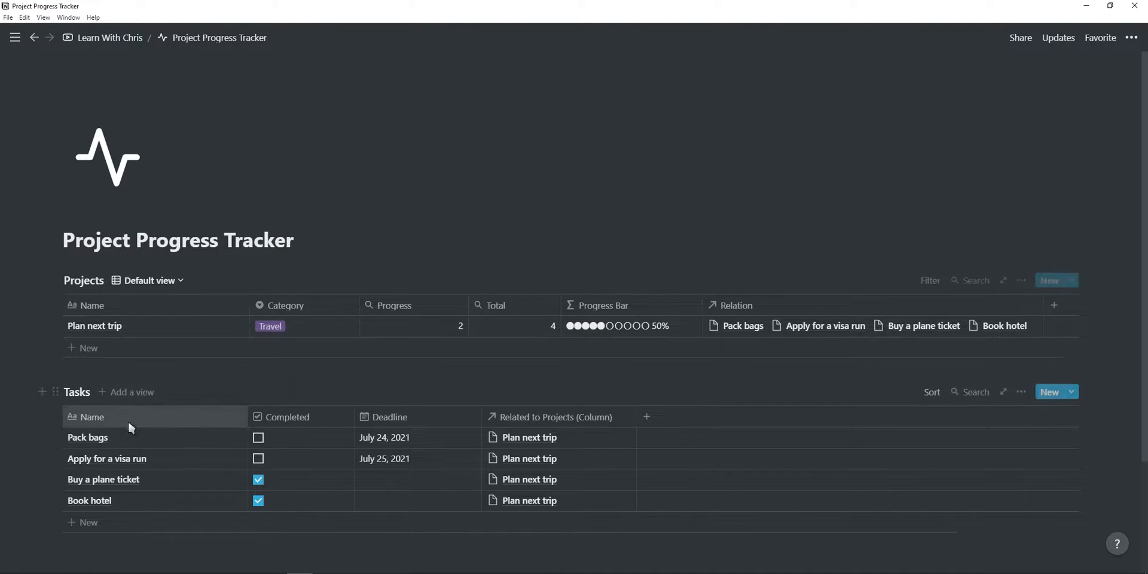
{"action": "mouse_move", "coordinate": [153, 487]}
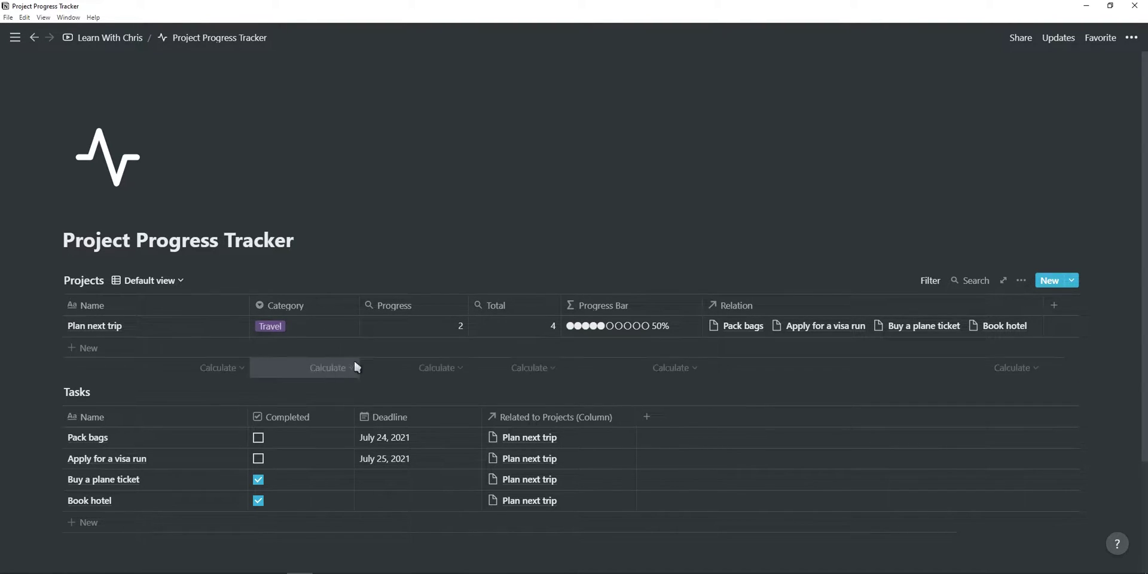
{"action": "mouse_move", "coordinate": [783, 347]}
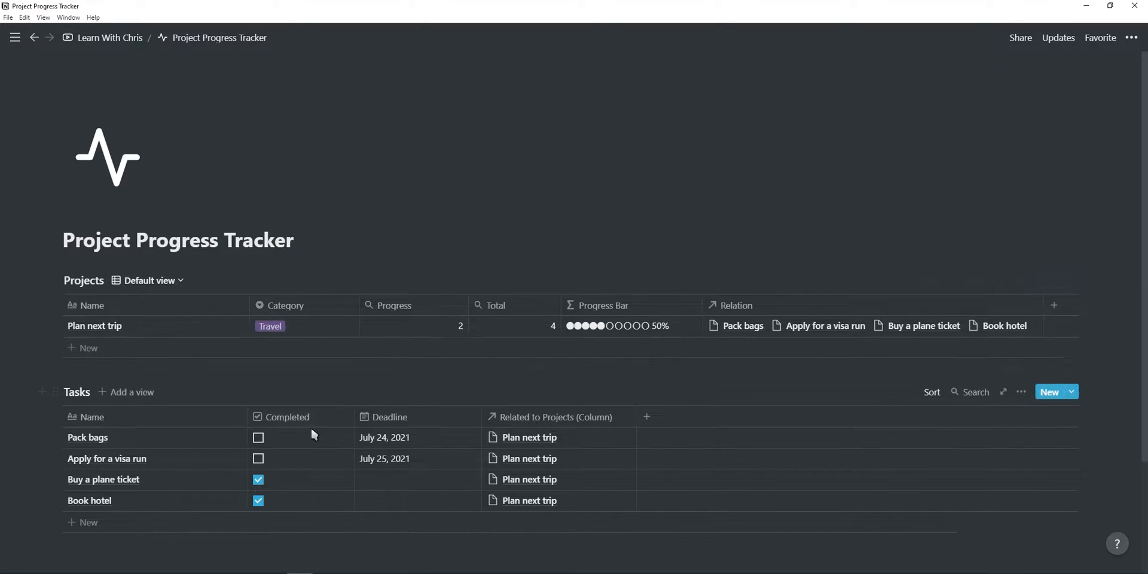
{"action": "mouse_move", "coordinate": [504, 441]}
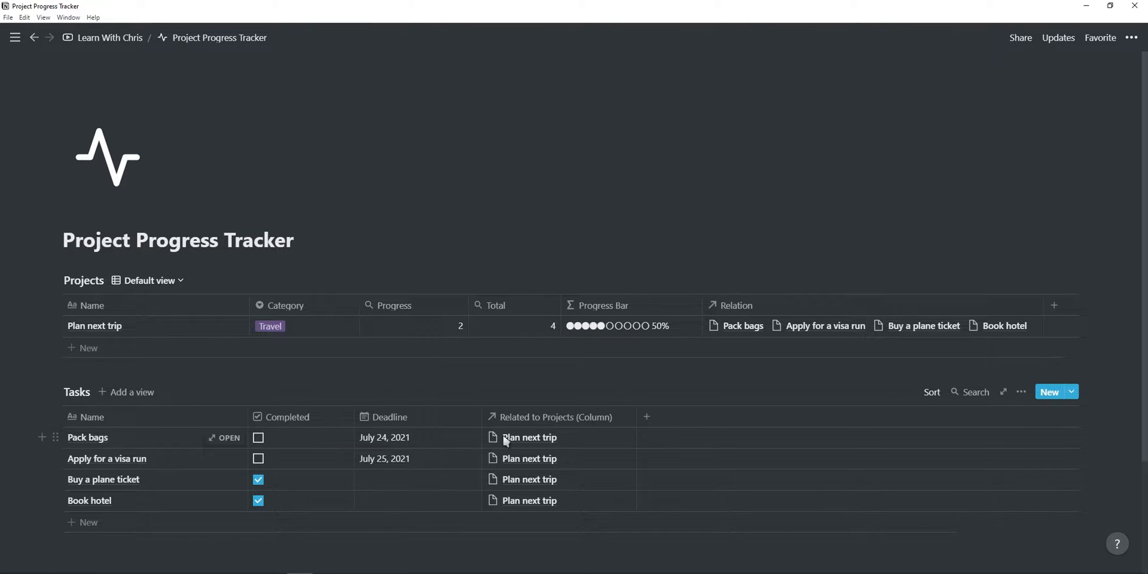
{"action": "mouse_move", "coordinate": [419, 348]}
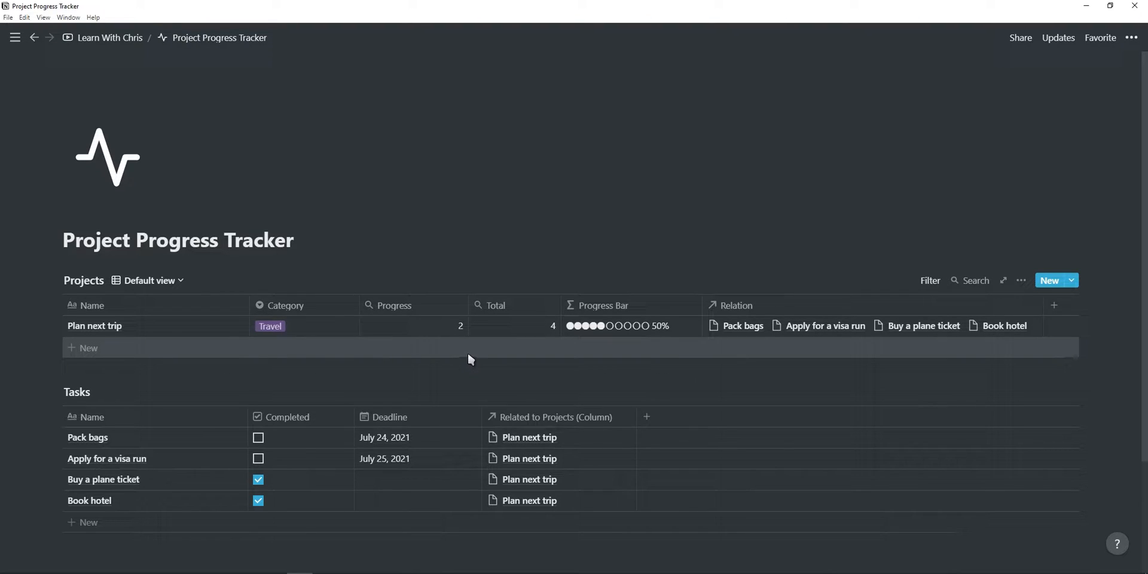
{"action": "mouse_move", "coordinate": [624, 334]}
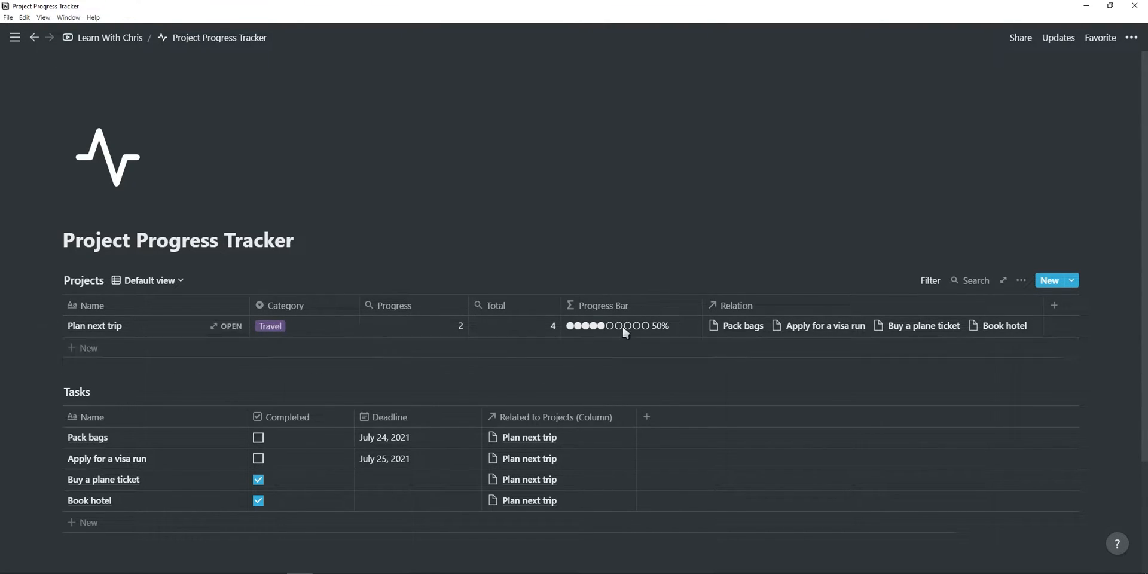
{"action": "mouse_move", "coordinate": [653, 347]}
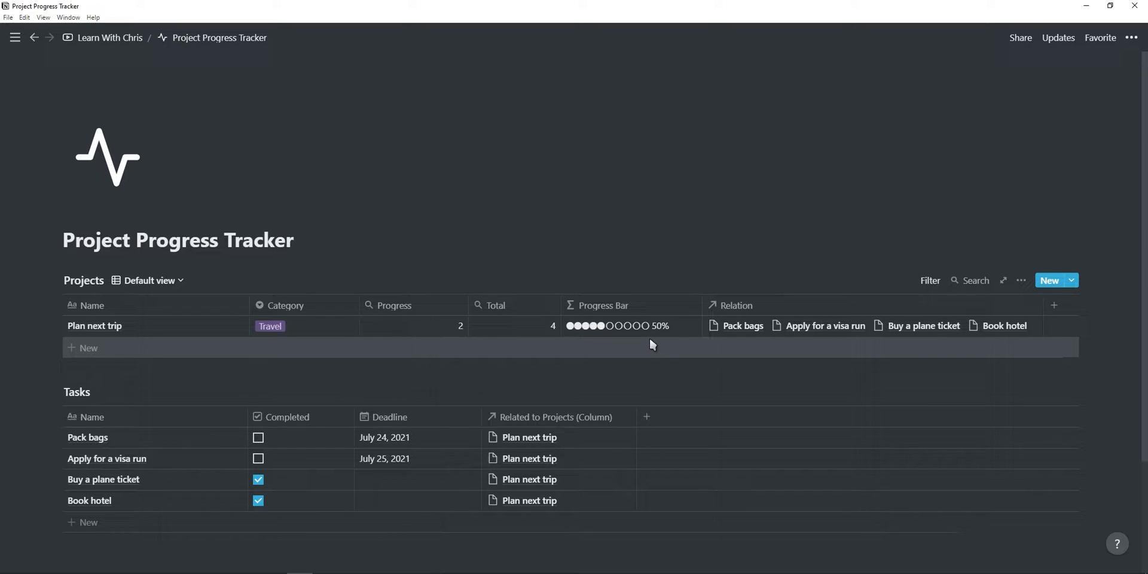
{"action": "mouse_move", "coordinate": [504, 315]}
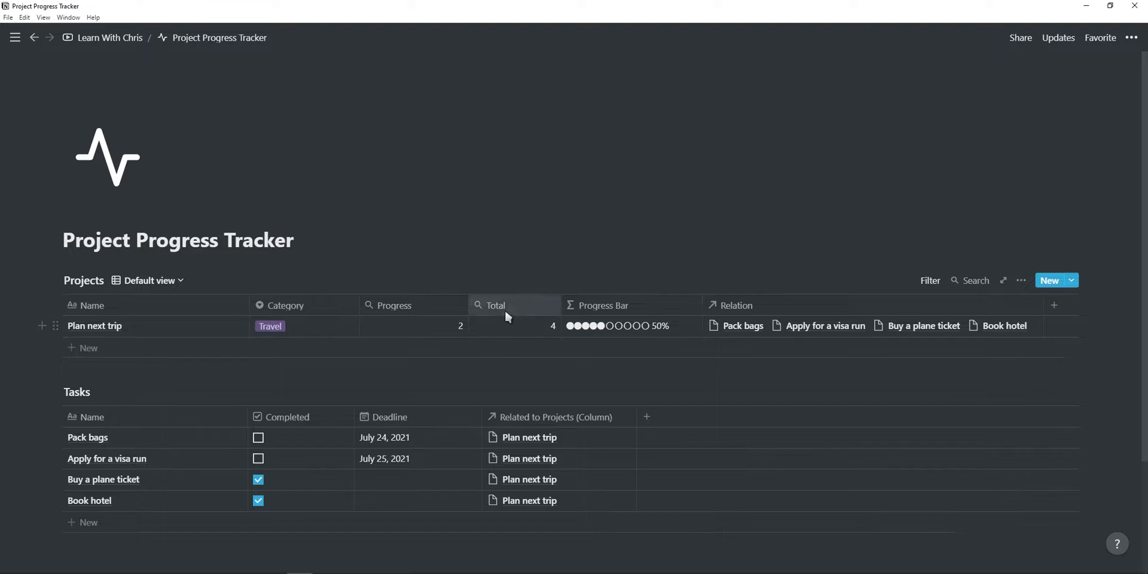
{"action": "mouse_move", "coordinate": [424, 333]}
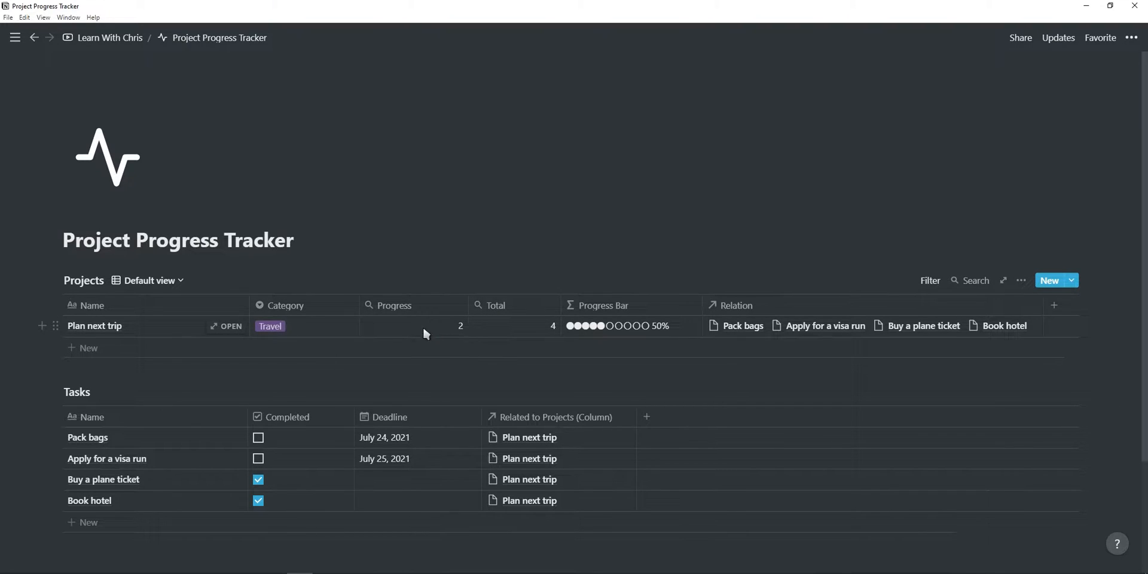
{"action": "mouse_move", "coordinate": [635, 335]}
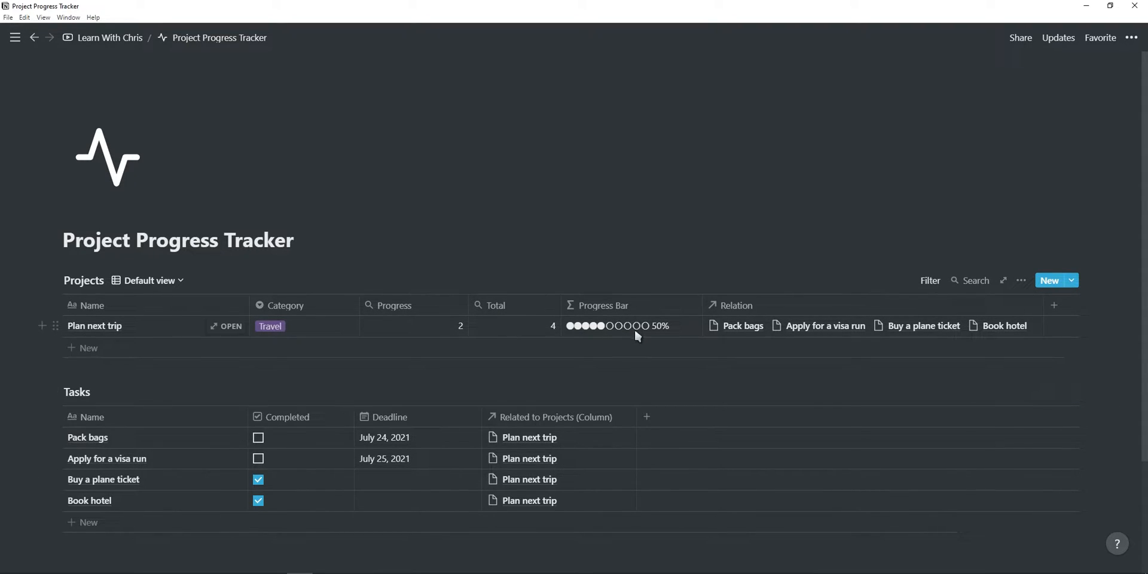
{"action": "mouse_move", "coordinate": [262, 459]}
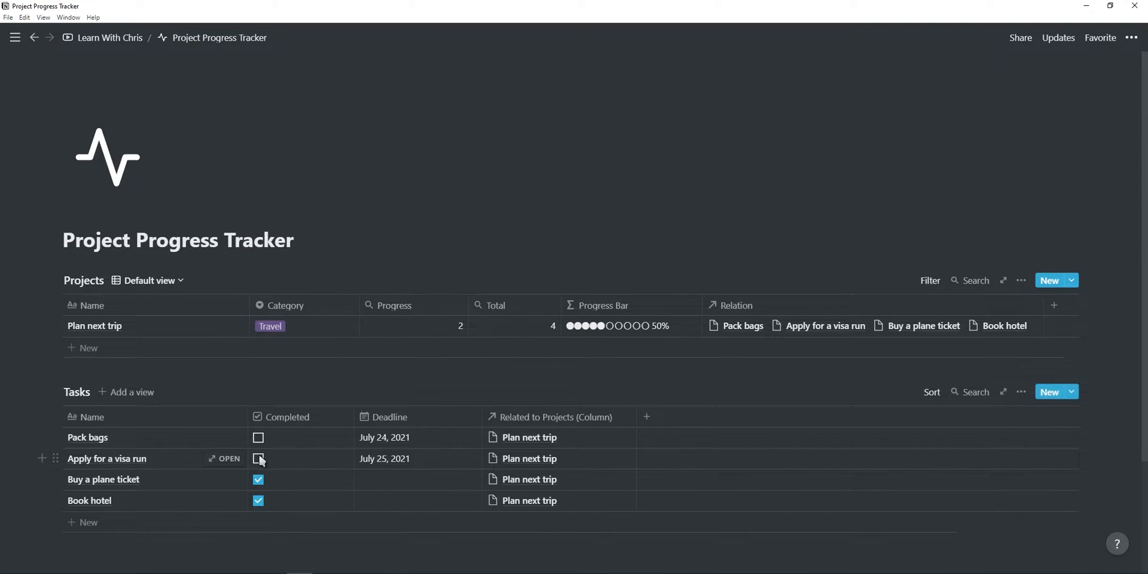
Step: Tick Apply for a visa run as completed, then head to the Chris HQ dashboard
{"action": "left_click", "coordinate": [259, 458]}
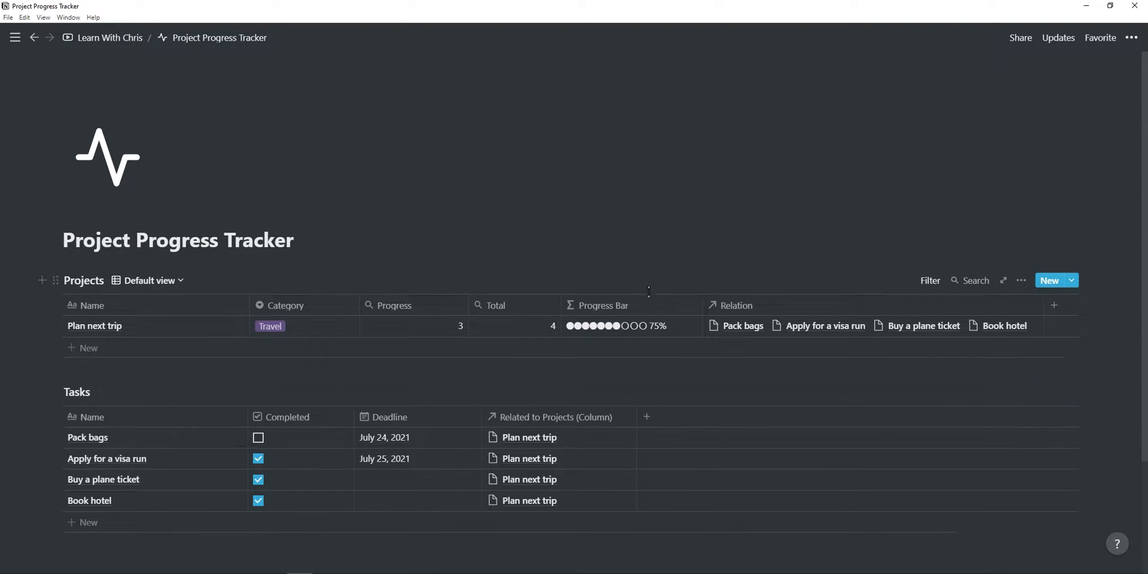
{"action": "mouse_move", "coordinate": [286, 449]}
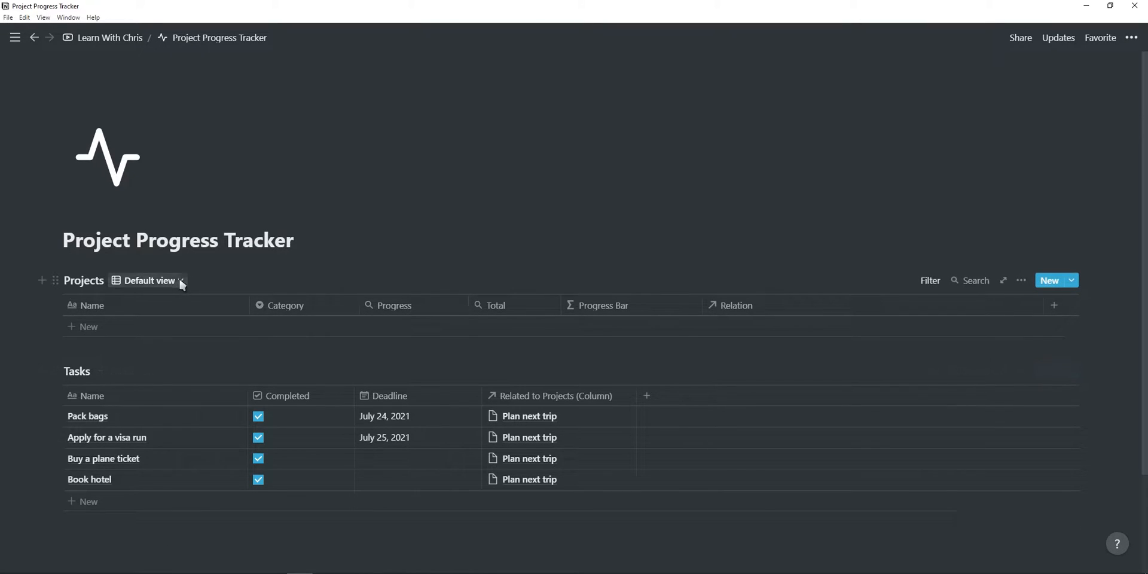
{"action": "left_click", "coordinate": [148, 282]}
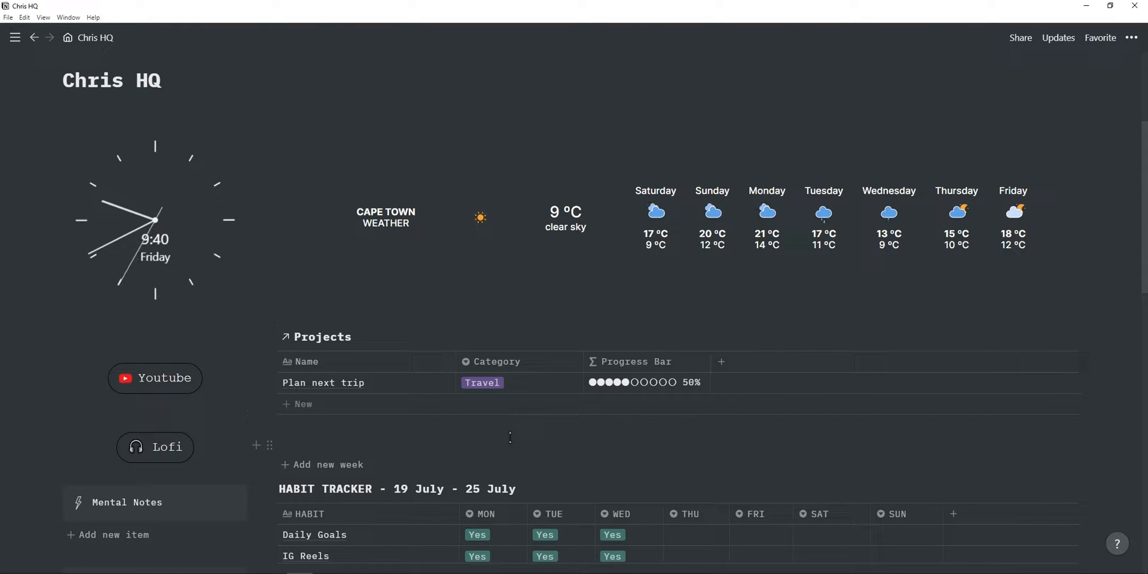
Step: Inside Plan next trip, insert a linked view of the tracker's Tasks database via /linked
{"action": "left_click", "coordinate": [323, 383]}
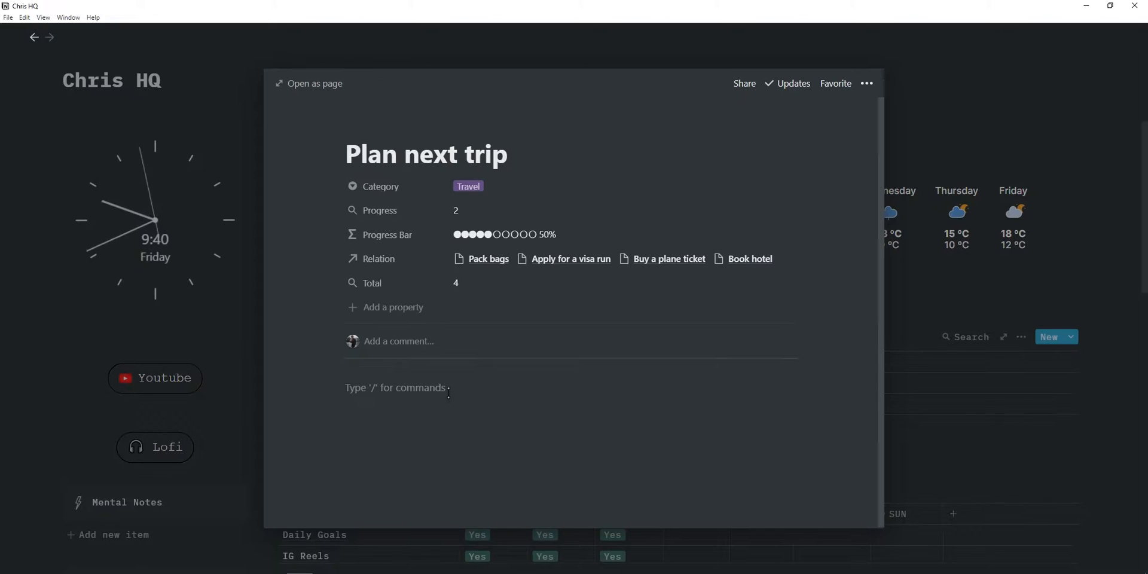
{"action": "type", "text": "/linked"}
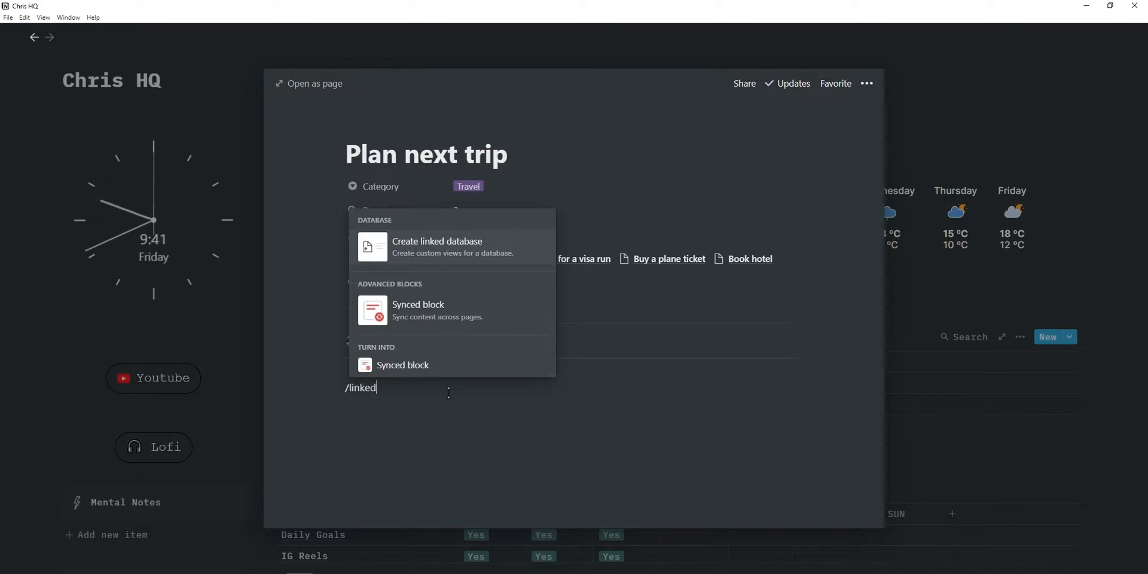
{"action": "left_click", "coordinate": [437, 246]}
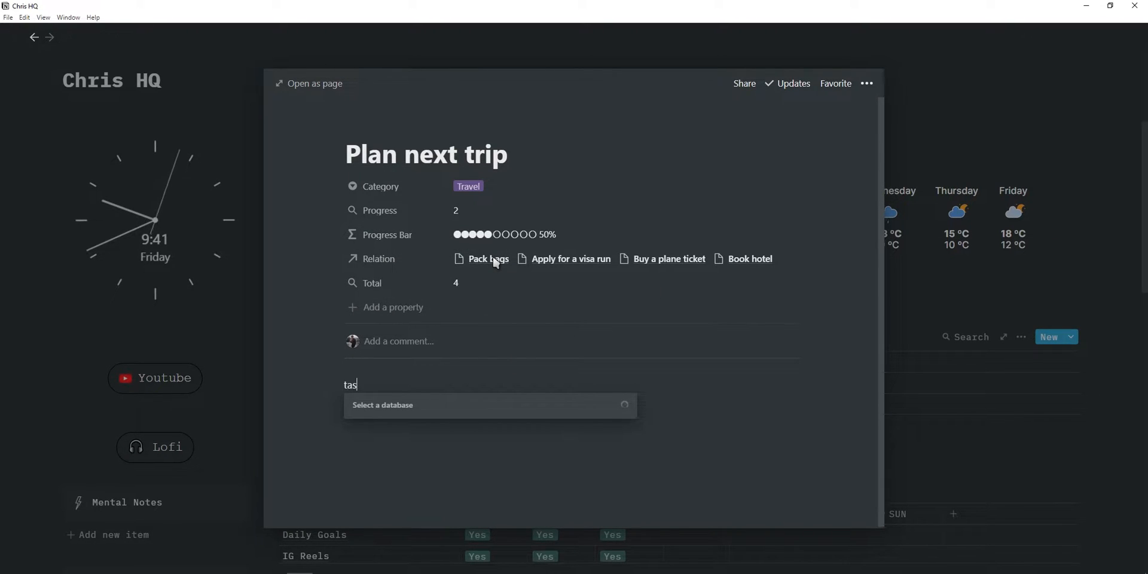
{"action": "type", "text": "ks"}
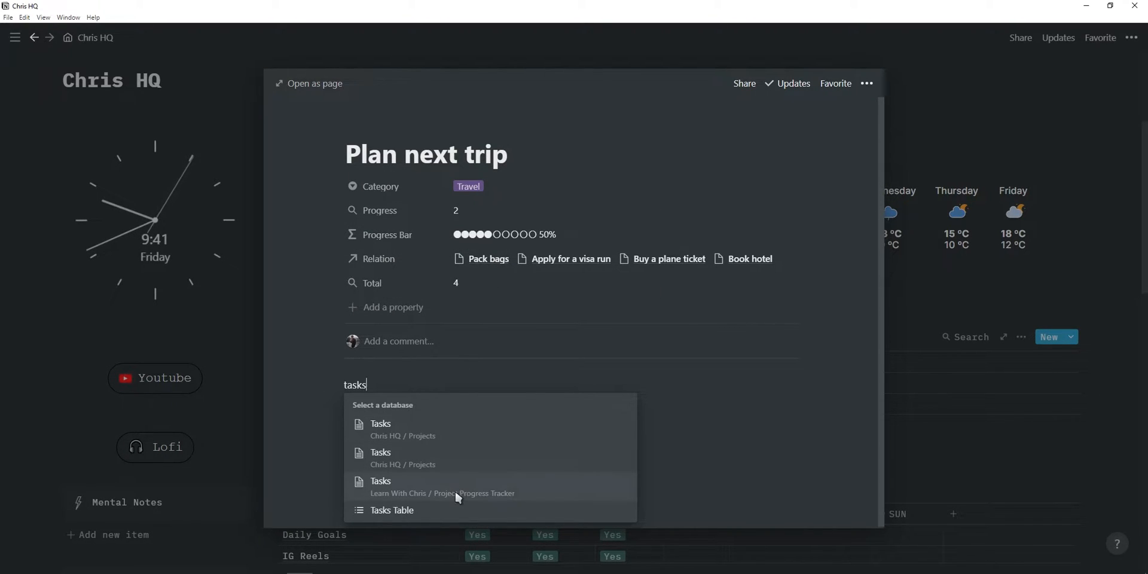
{"action": "left_click", "coordinate": [381, 423]}
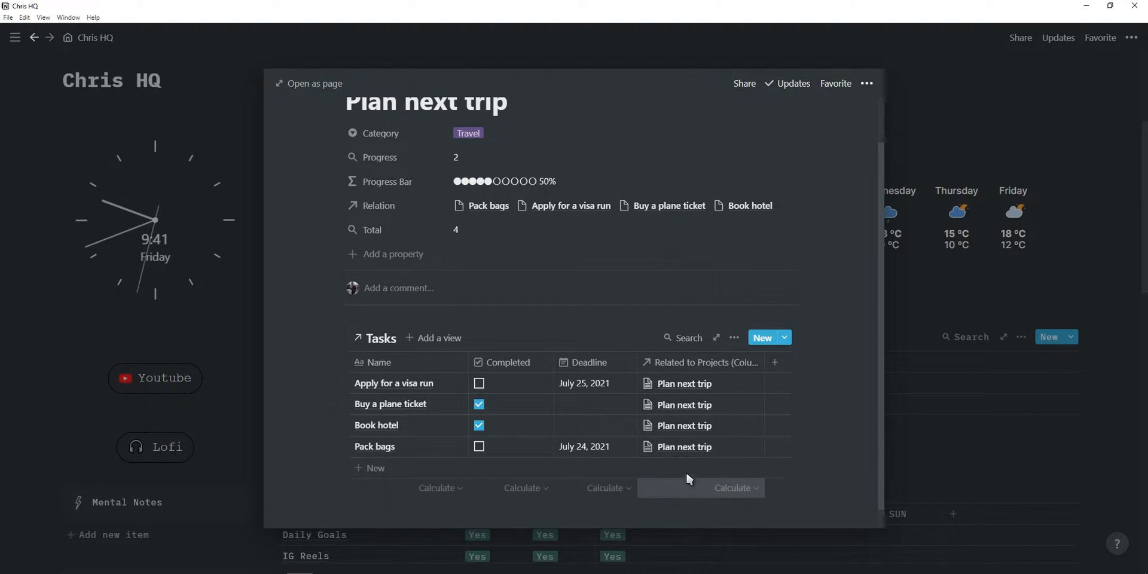
Step: Filter the linked Tasks view to this project and add a task named 'new tasks'
{"action": "left_click", "coordinate": [733, 338]}
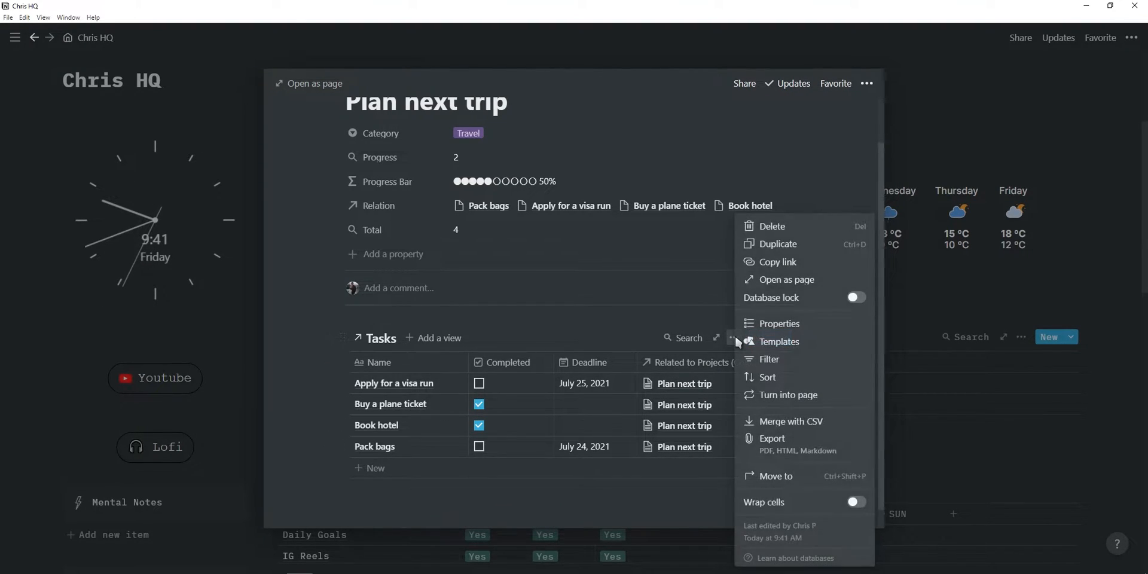
{"action": "left_click", "coordinate": [770, 359]}
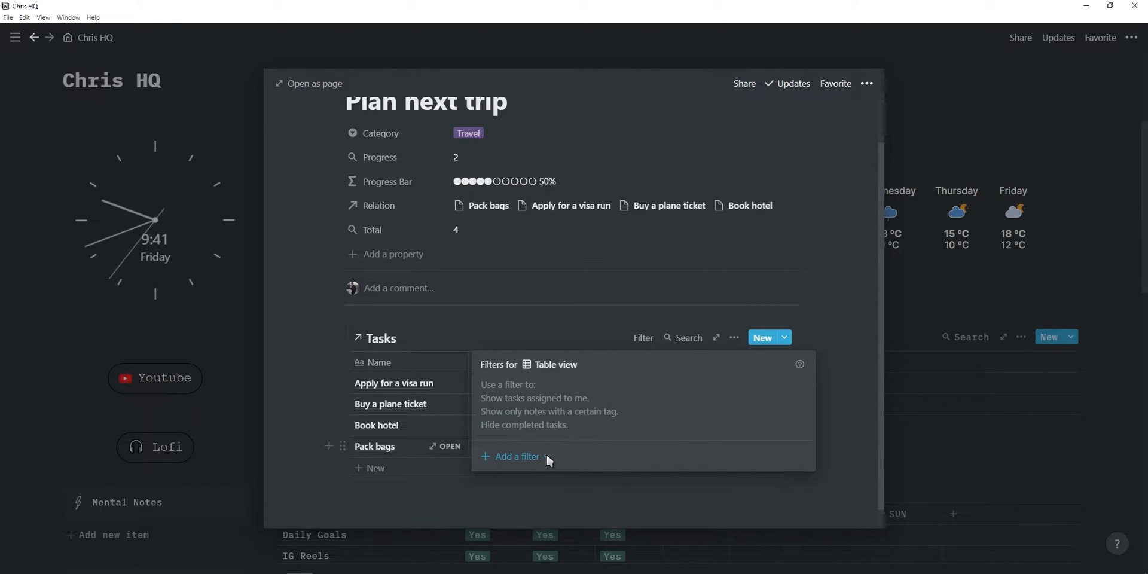
{"action": "left_click", "coordinate": [517, 456]}
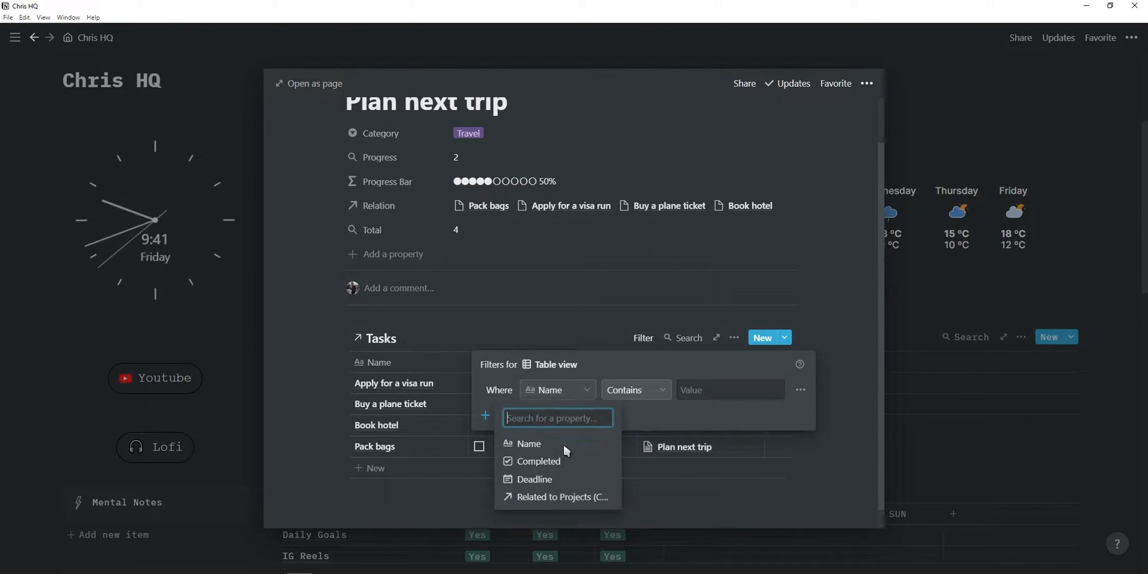
{"action": "left_click", "coordinate": [564, 498]}
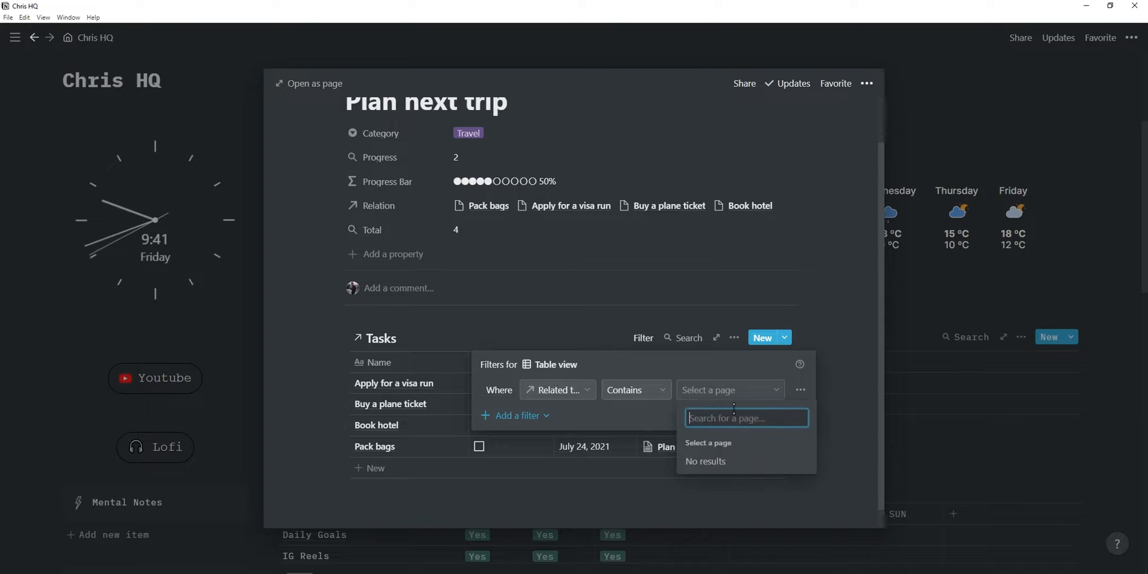
{"action": "left_click", "coordinate": [724, 446]}
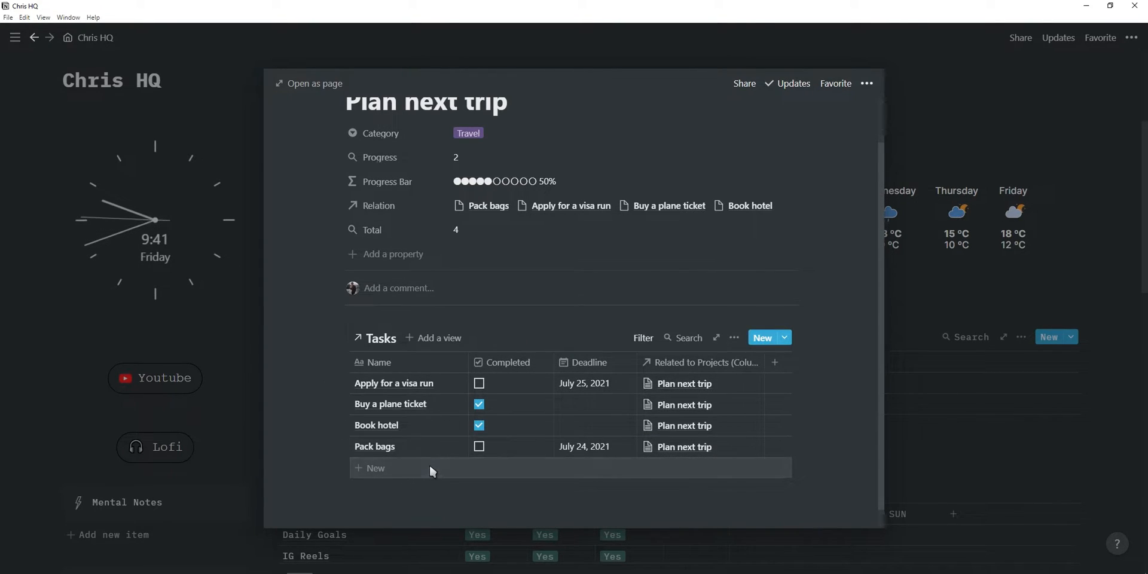
{"action": "type", "text": "new tasks"}
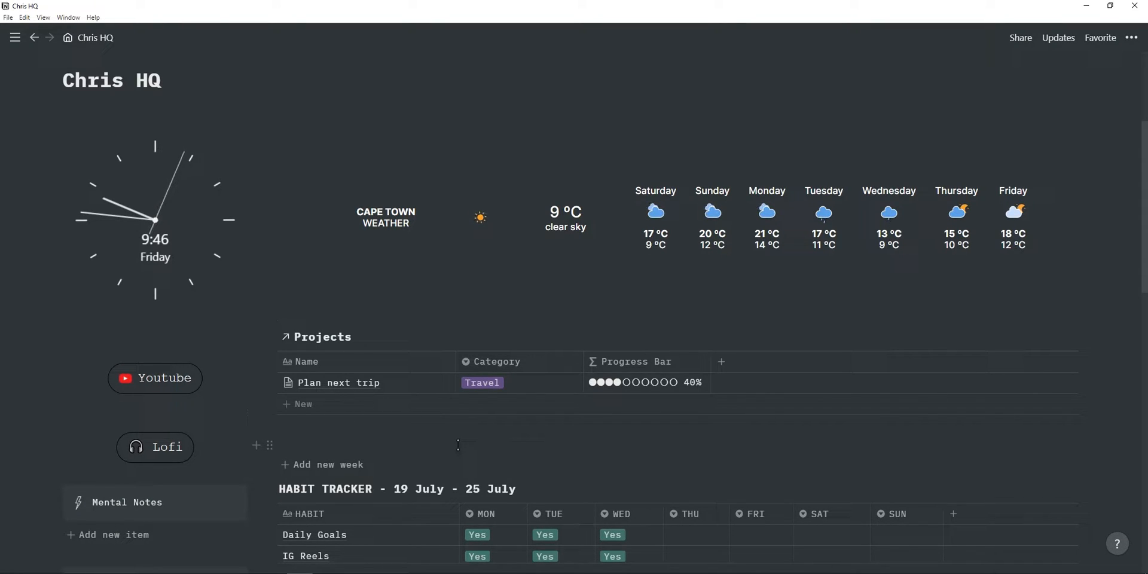
Step: Create a 'new youtube video' row in Projects and apply the Youtube template to its page
{"action": "left_click", "coordinate": [301, 404]}
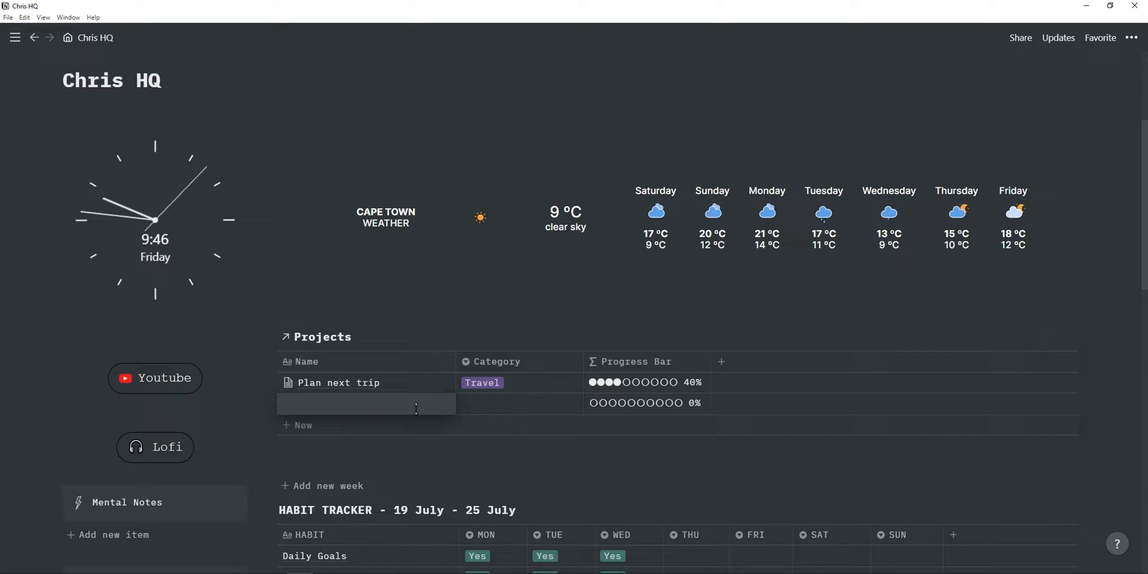
{"action": "type", "text": "new youtube video"}
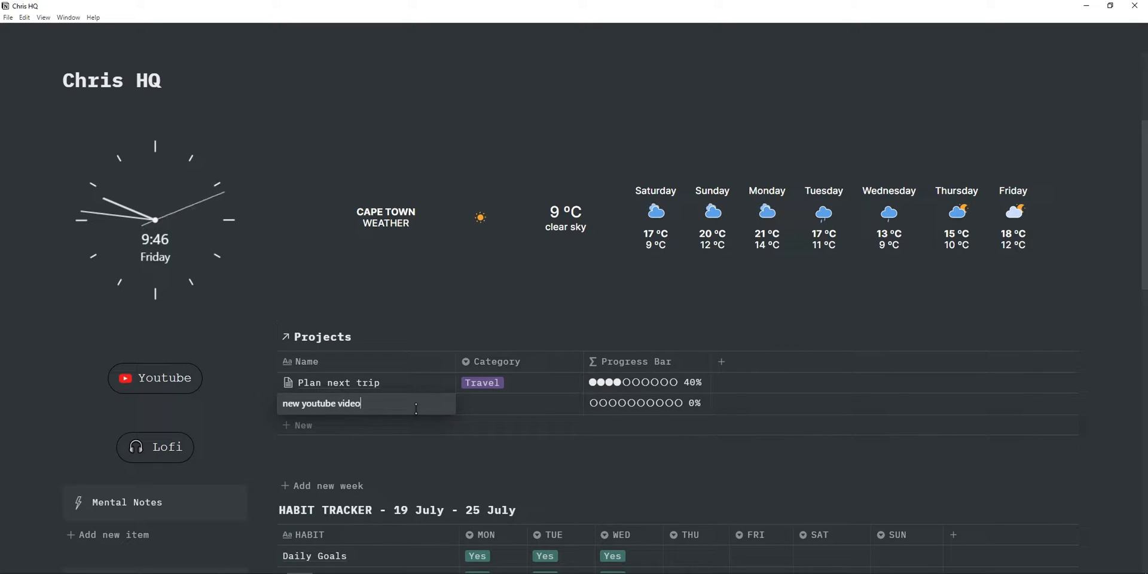
{"action": "mouse_move", "coordinate": [441, 413]}
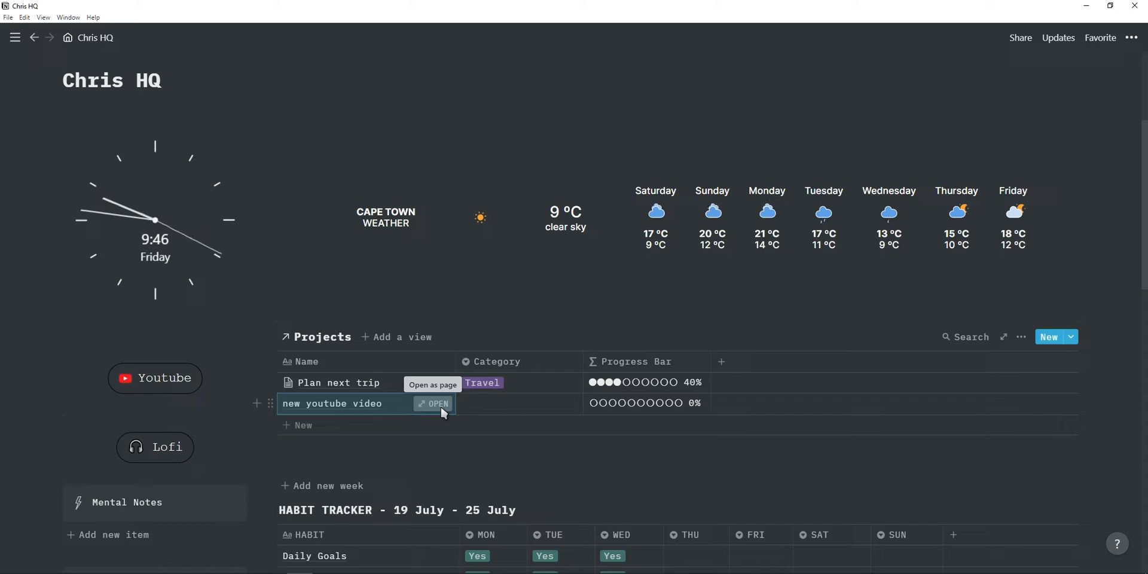
{"action": "left_click", "coordinate": [438, 403]}
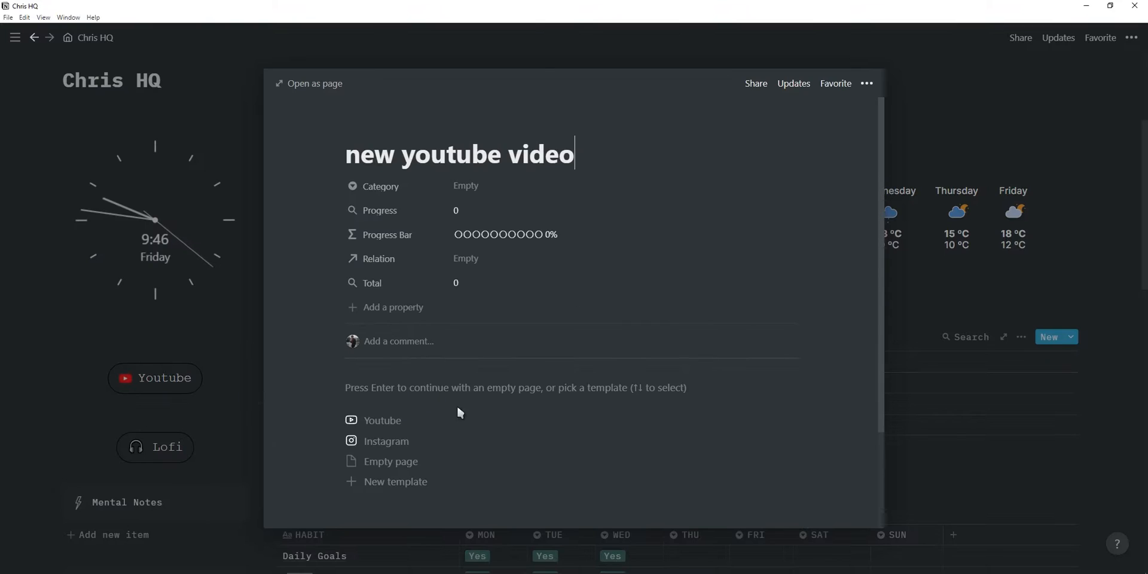
{"action": "mouse_move", "coordinate": [430, 441]}
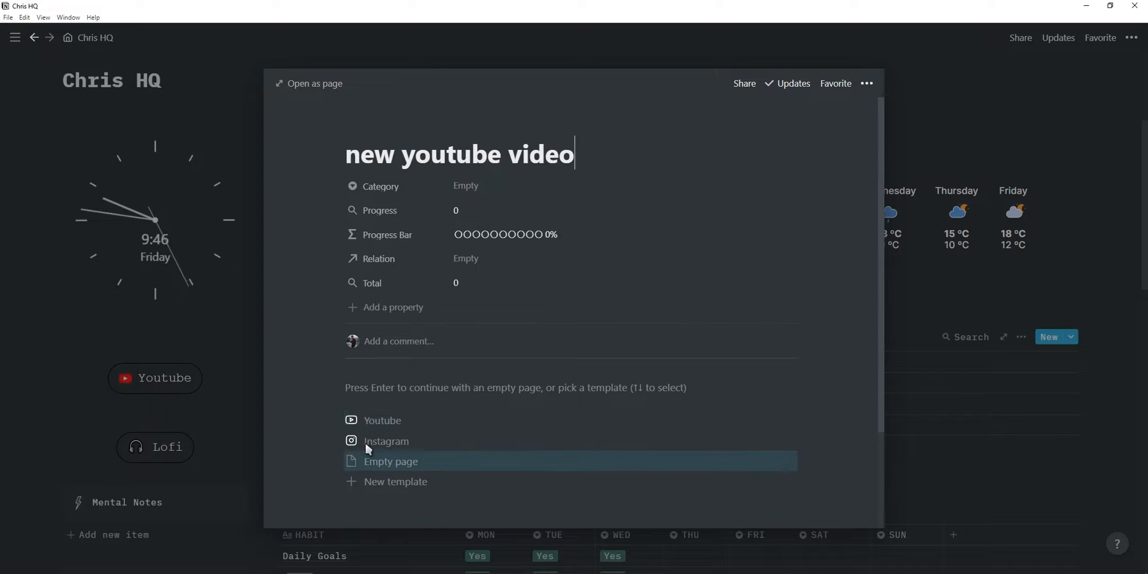
{"action": "mouse_move", "coordinate": [415, 419]}
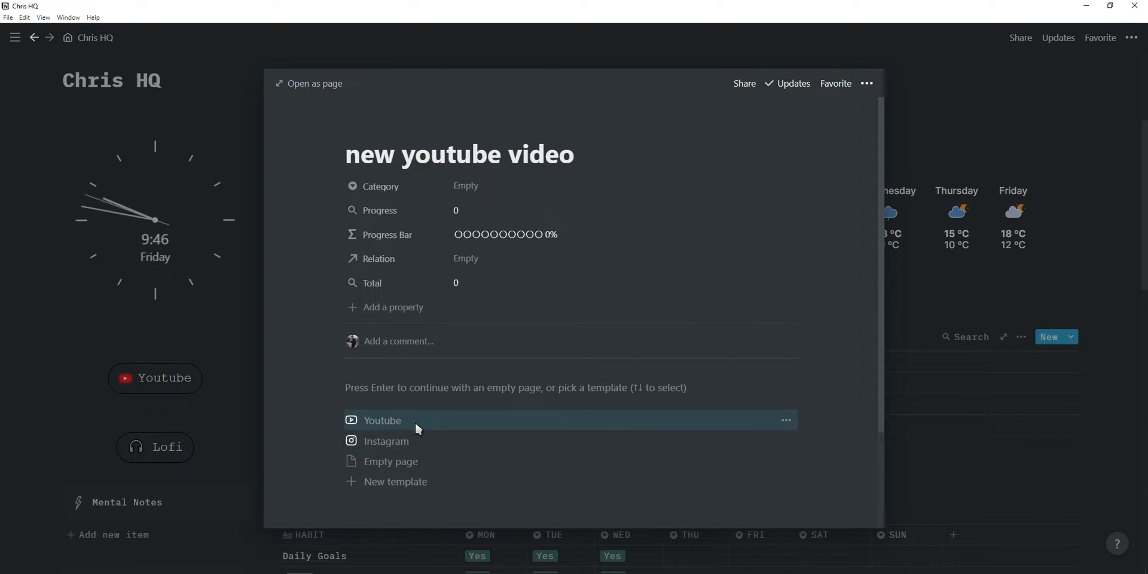
{"action": "left_click", "coordinate": [383, 420]}
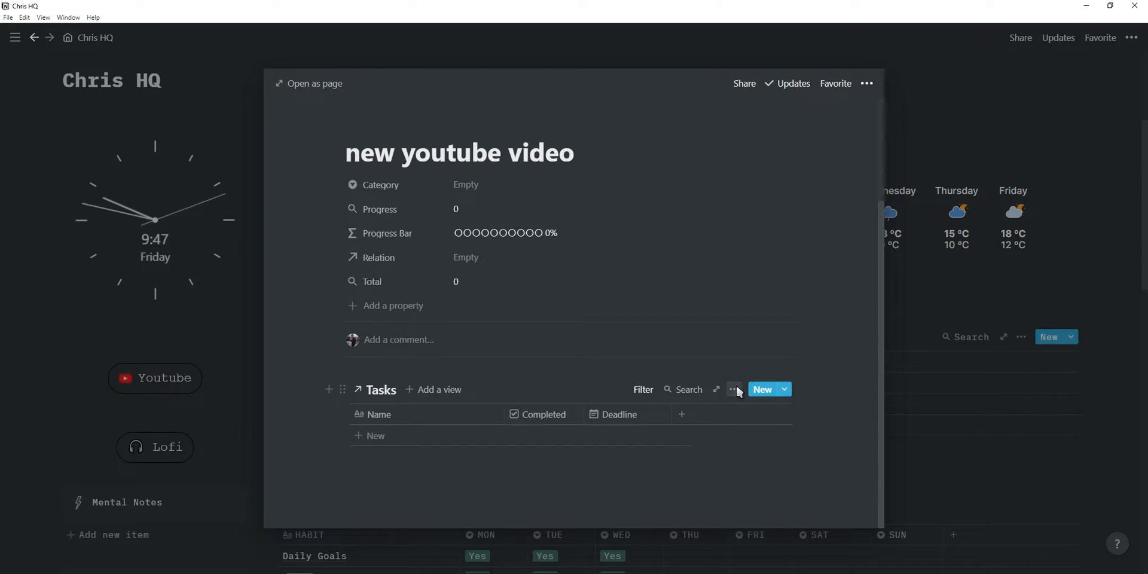
Step: Turn on the Related to Projects column in the new project's Tasks table properties
{"action": "left_click", "coordinate": [733, 388]}
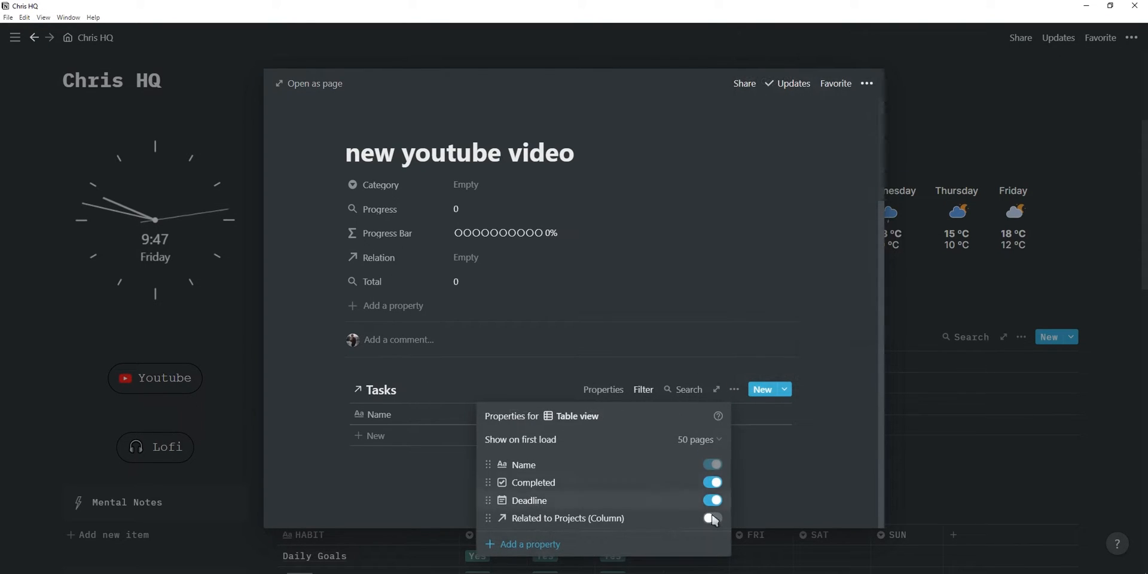
{"action": "left_click", "coordinate": [710, 518]}
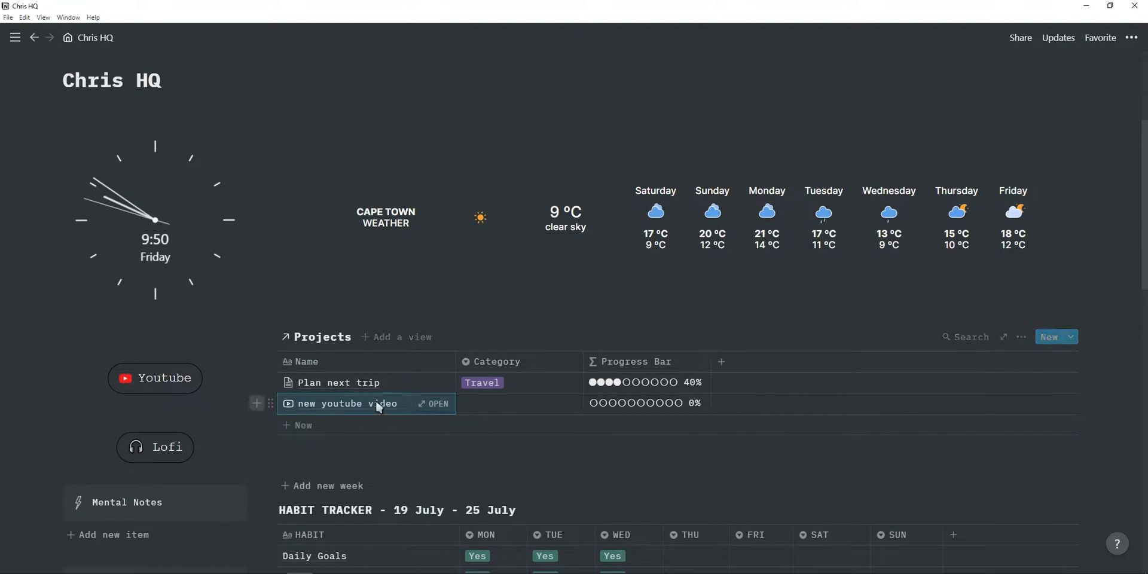
{"action": "mouse_move", "coordinate": [370, 416]}
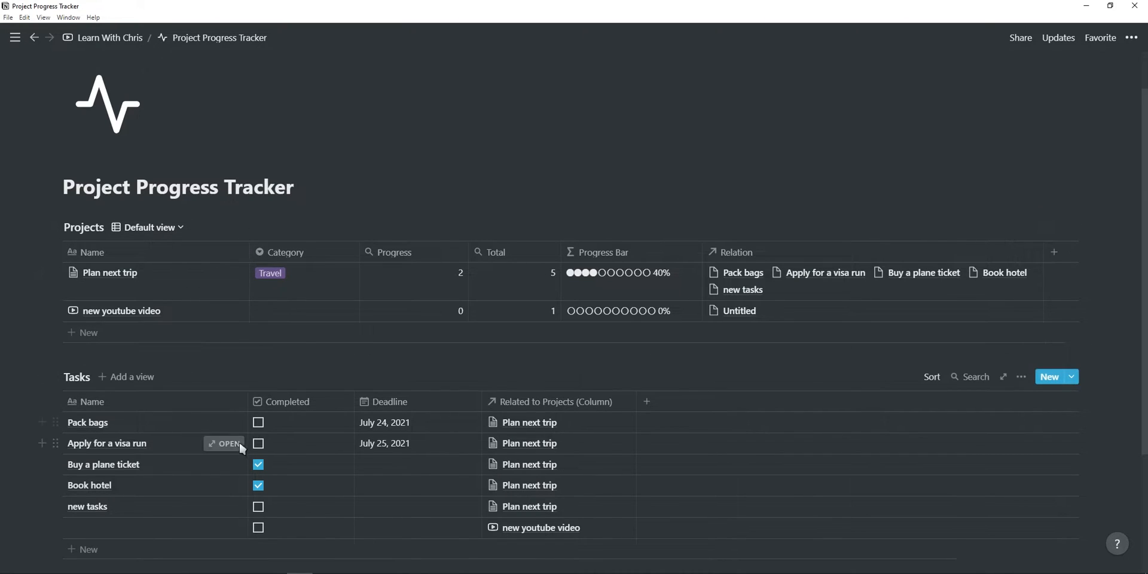
{"action": "mouse_move", "coordinate": [226, 409]}
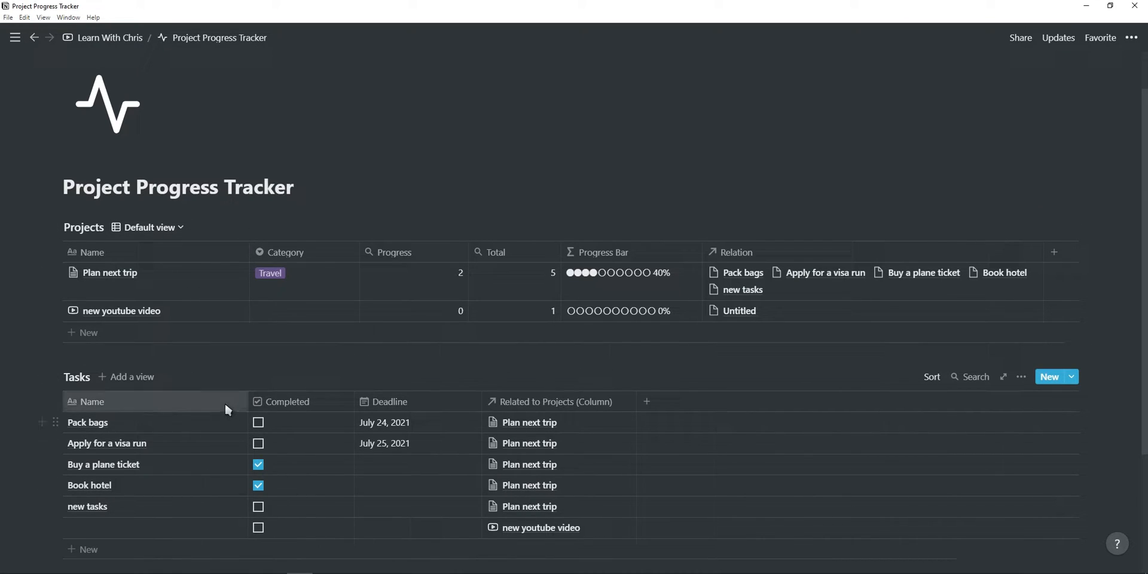
{"action": "mouse_move", "coordinate": [284, 462]}
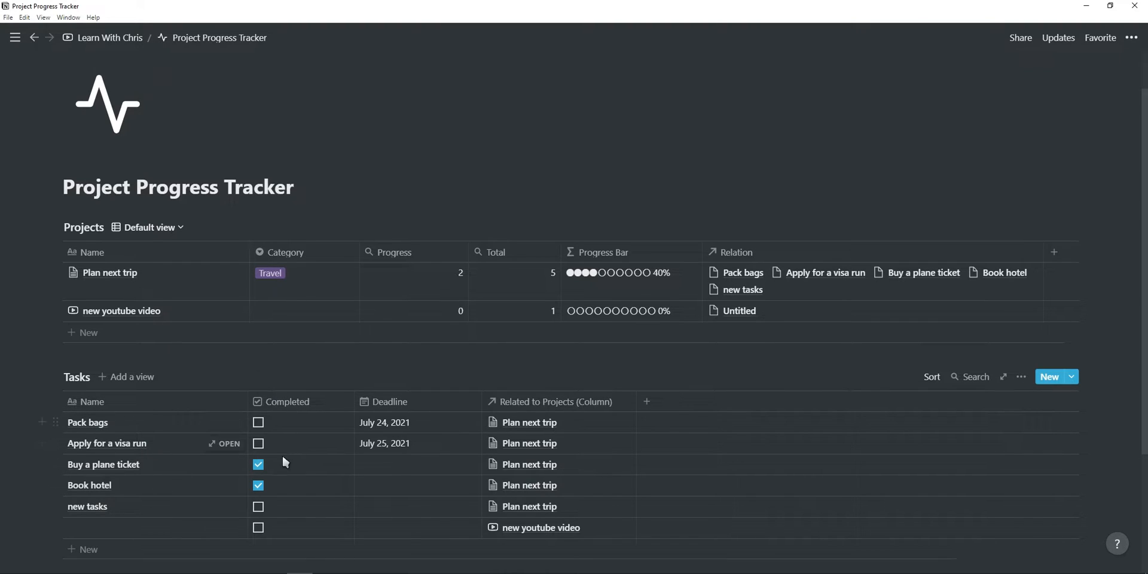
{"action": "mouse_move", "coordinate": [296, 488]}
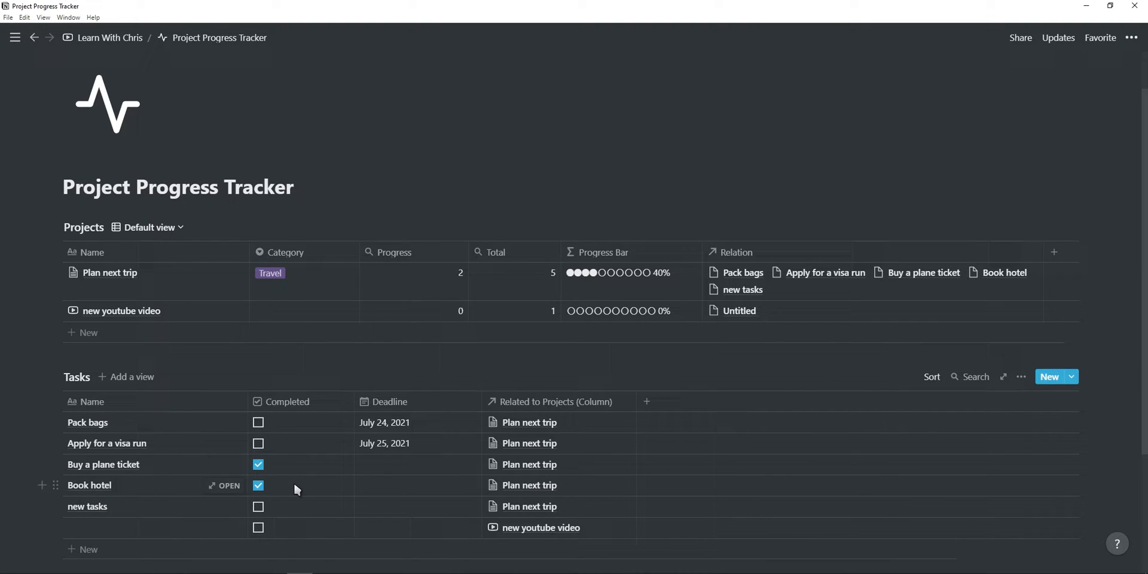
{"action": "mouse_move", "coordinate": [318, 481]}
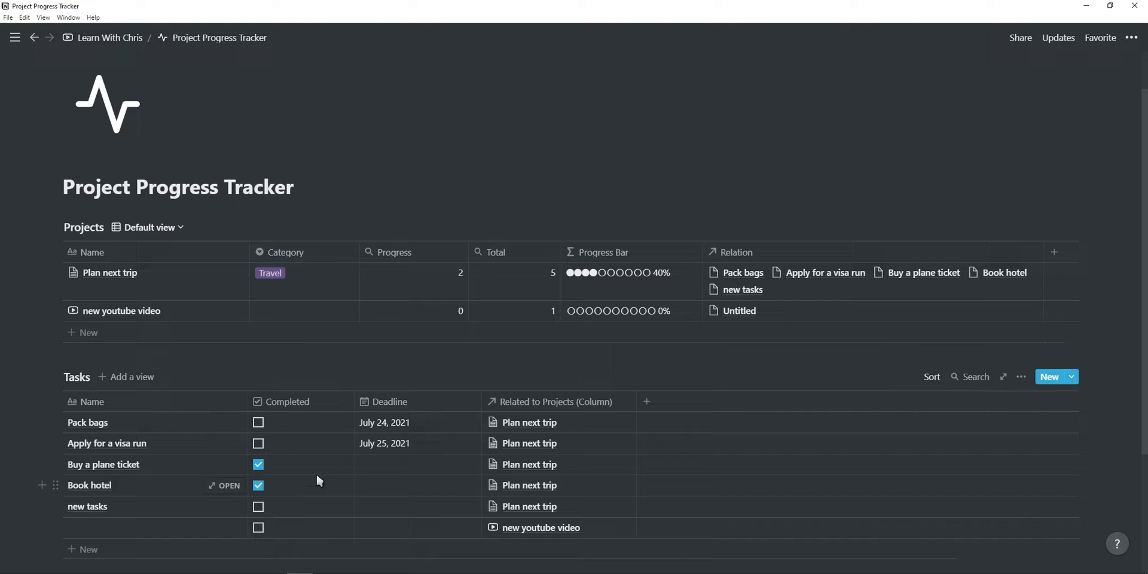
{"action": "mouse_move", "coordinate": [402, 439]}
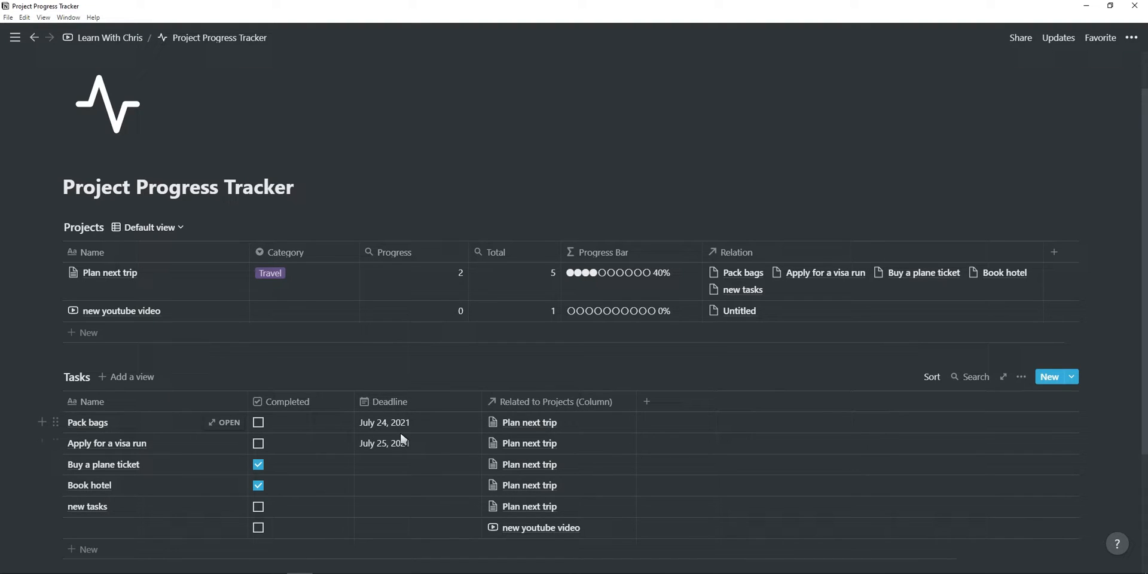
{"action": "mouse_move", "coordinate": [195, 334]}
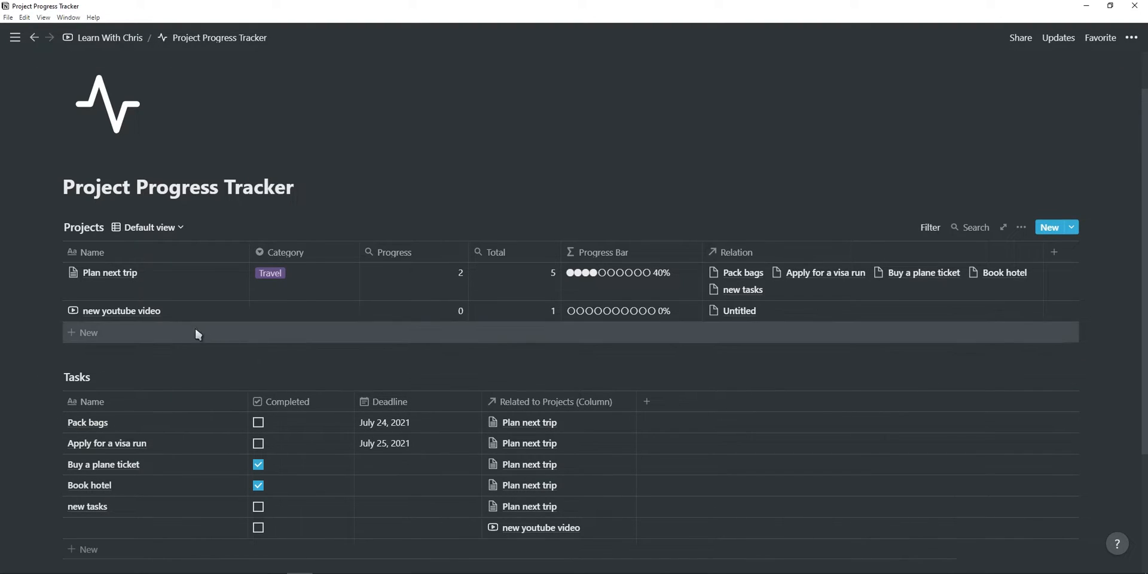
{"action": "mouse_move", "coordinate": [109, 272]}
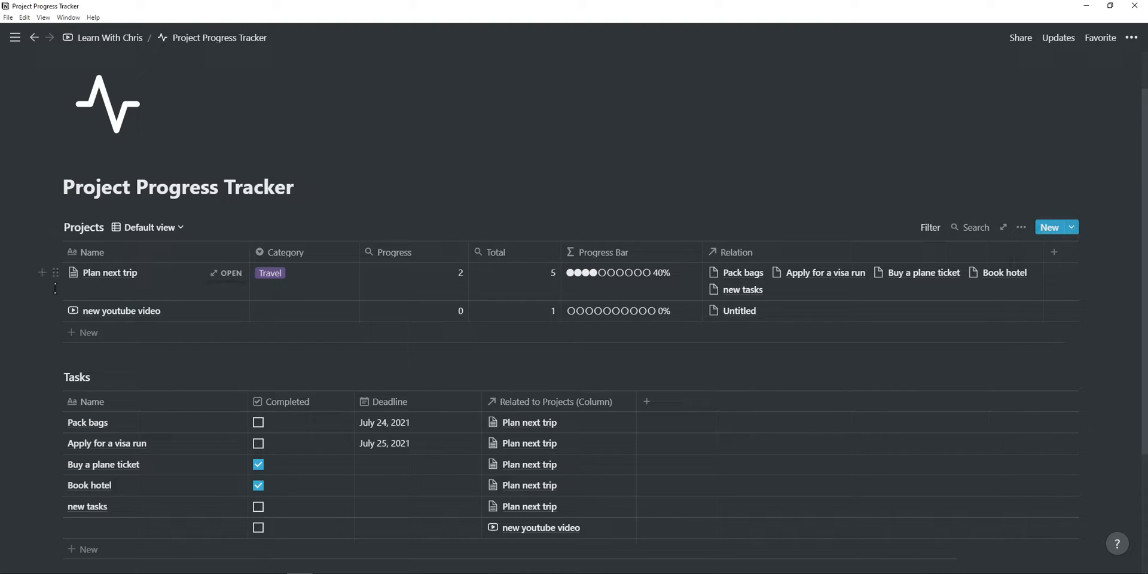
{"action": "mouse_move", "coordinate": [304, 273]}
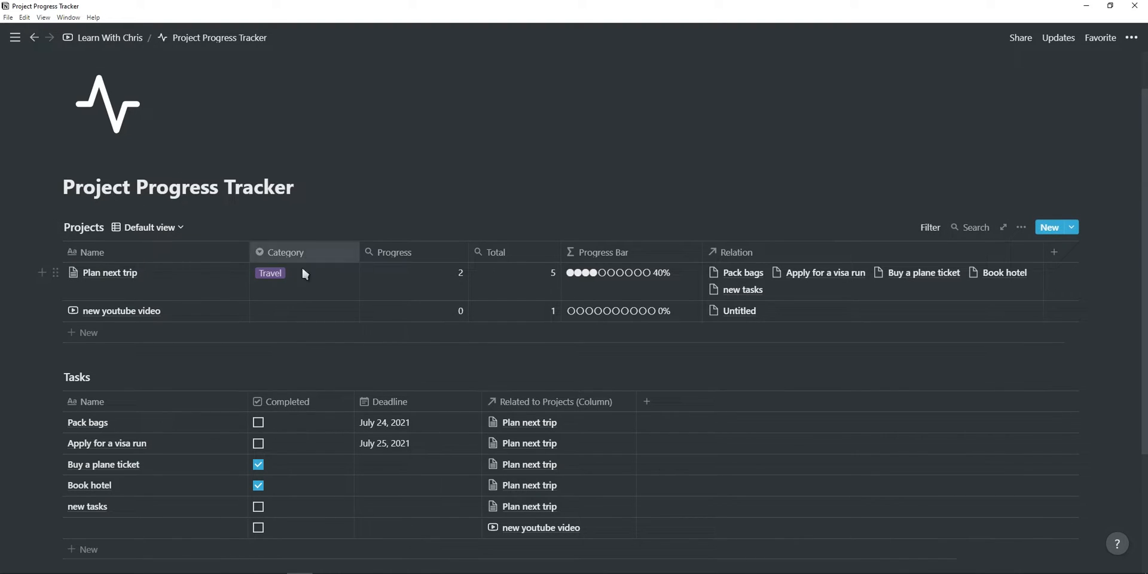
Step: Add a Relation-type column to Projects and begin selecting its target database
{"action": "left_click", "coordinate": [1077, 253]}
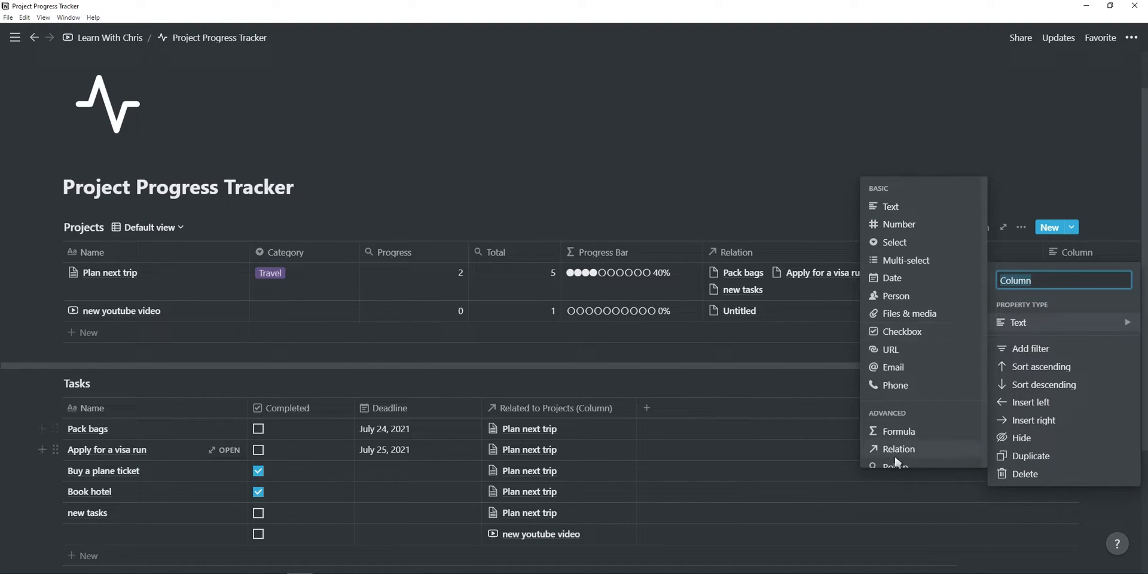
{"action": "left_click", "coordinate": [896, 448]}
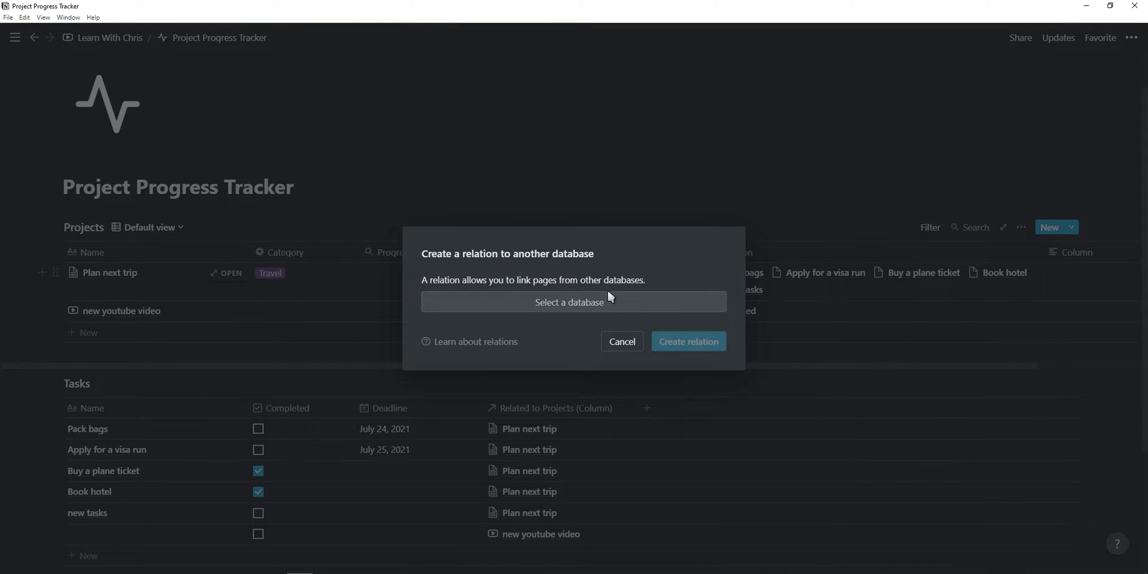
{"action": "left_click", "coordinate": [621, 341]}
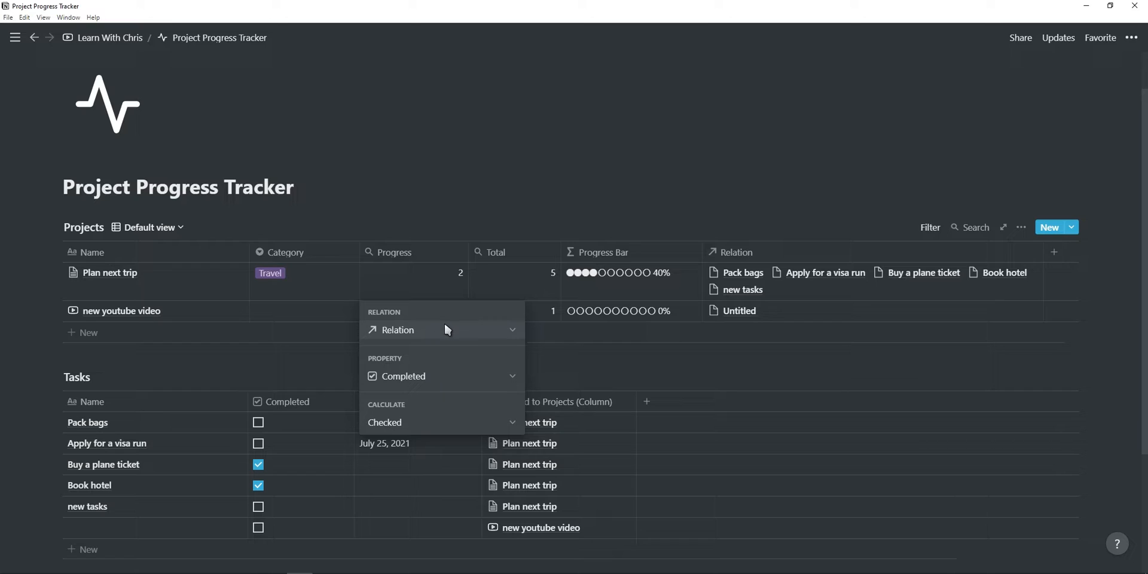
{"action": "mouse_move", "coordinate": [439, 376]}
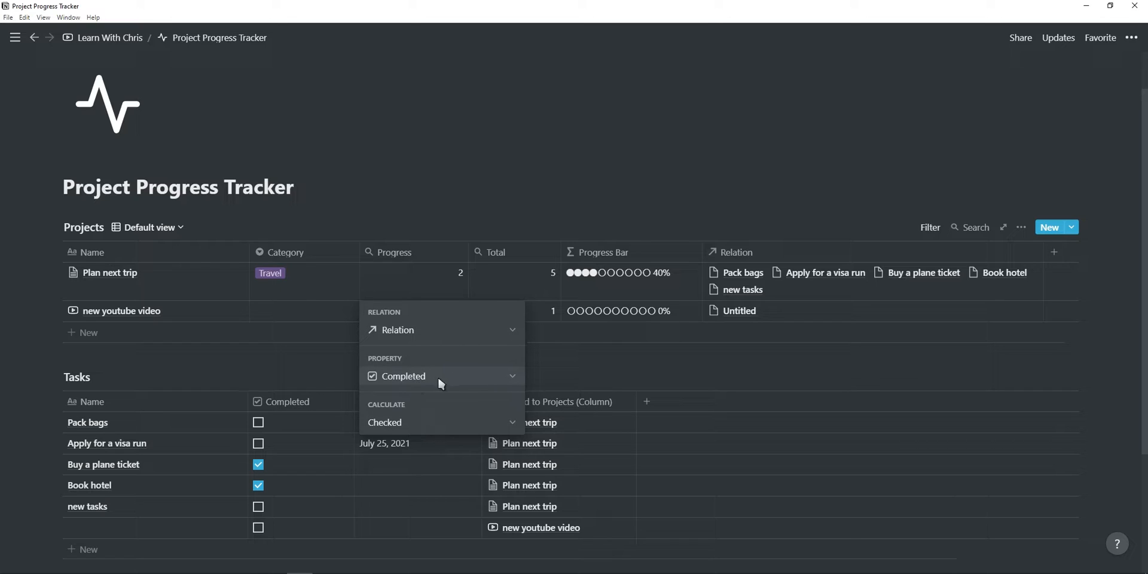
{"action": "mouse_move", "coordinate": [433, 375]}
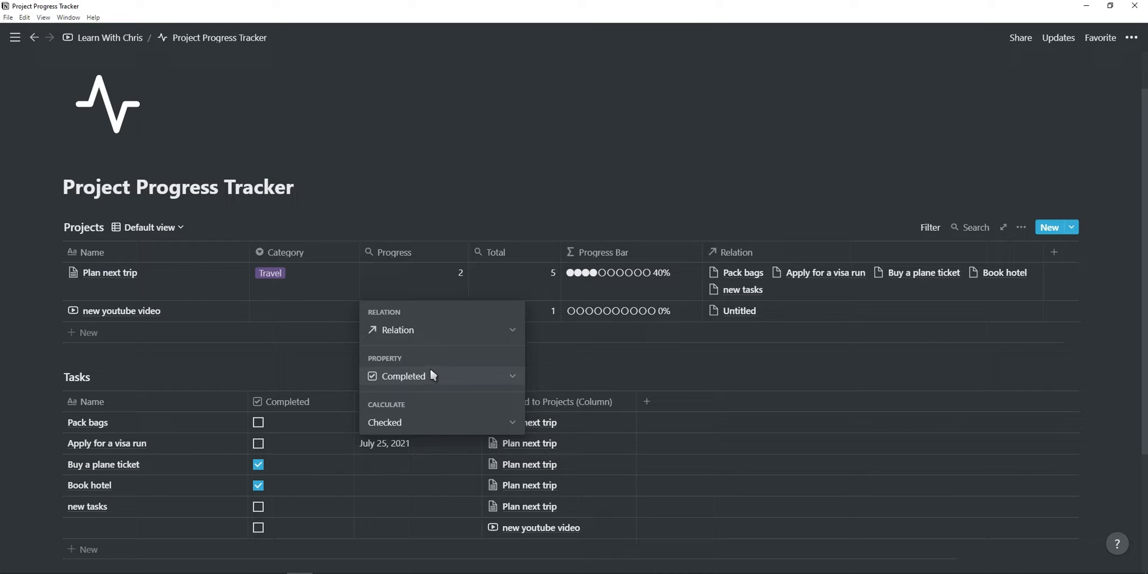
{"action": "mouse_move", "coordinate": [419, 426]}
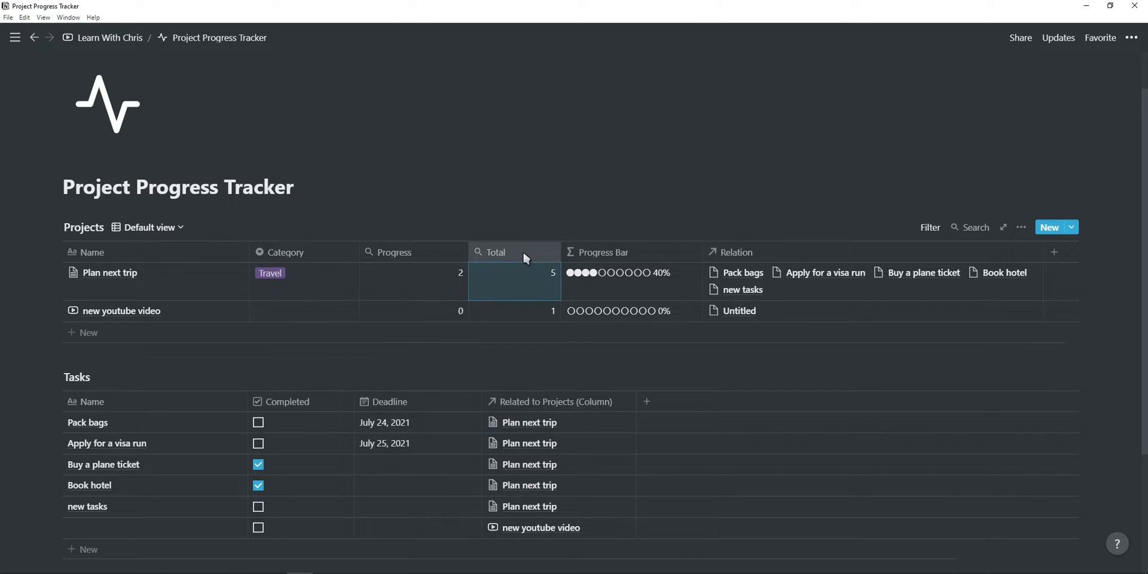
Step: Review the Total rollup: Relation via Relation, Property Name, Calculate Count all
{"action": "left_click", "coordinate": [514, 282]}
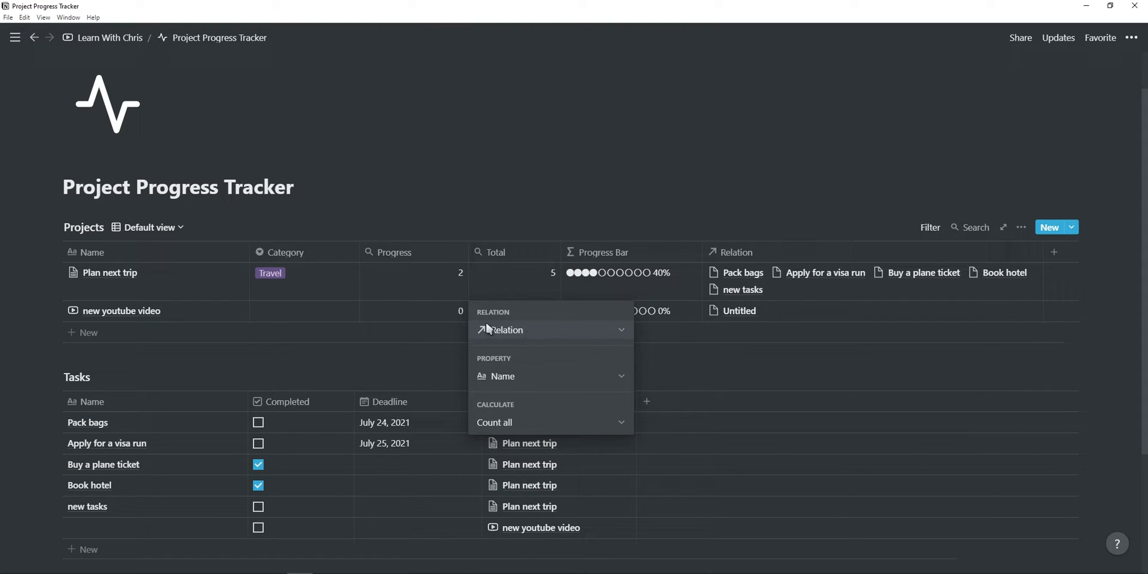
{"action": "mouse_move", "coordinate": [510, 376]}
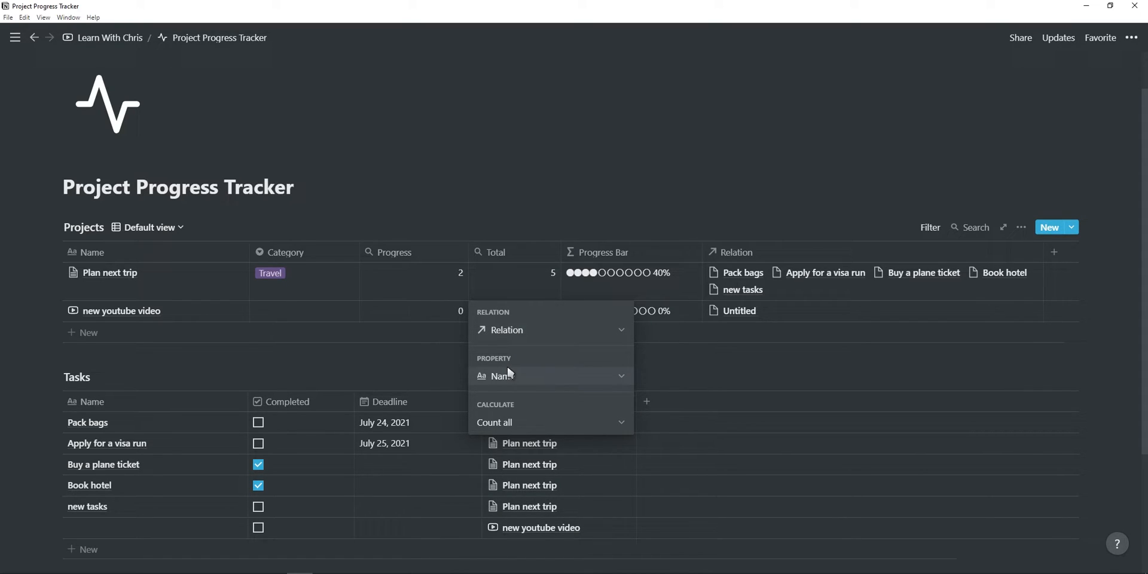
{"action": "mouse_move", "coordinate": [533, 380]}
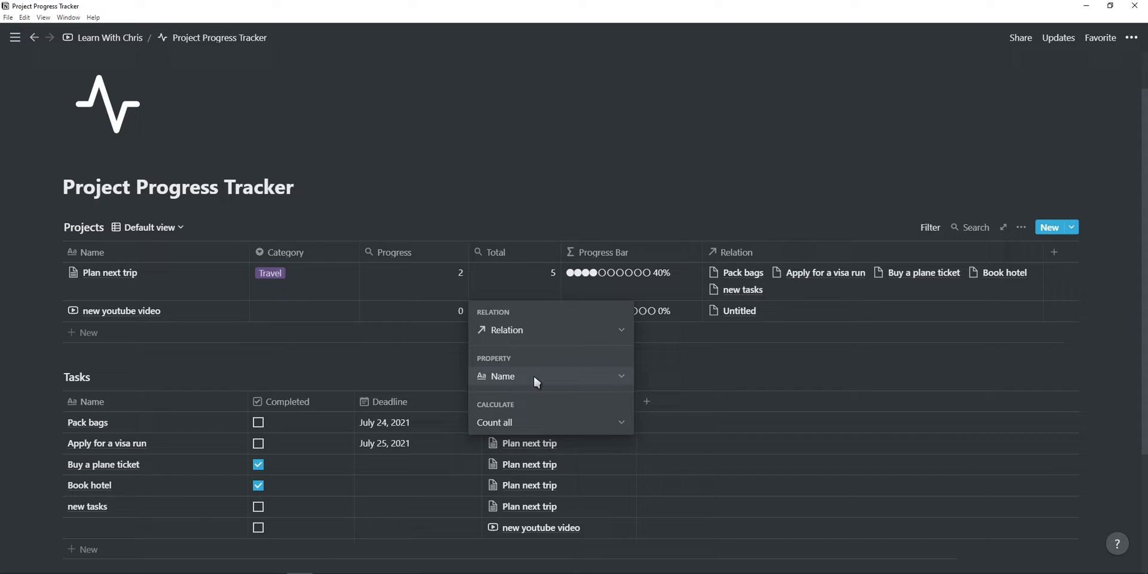
{"action": "mouse_move", "coordinate": [559, 422]}
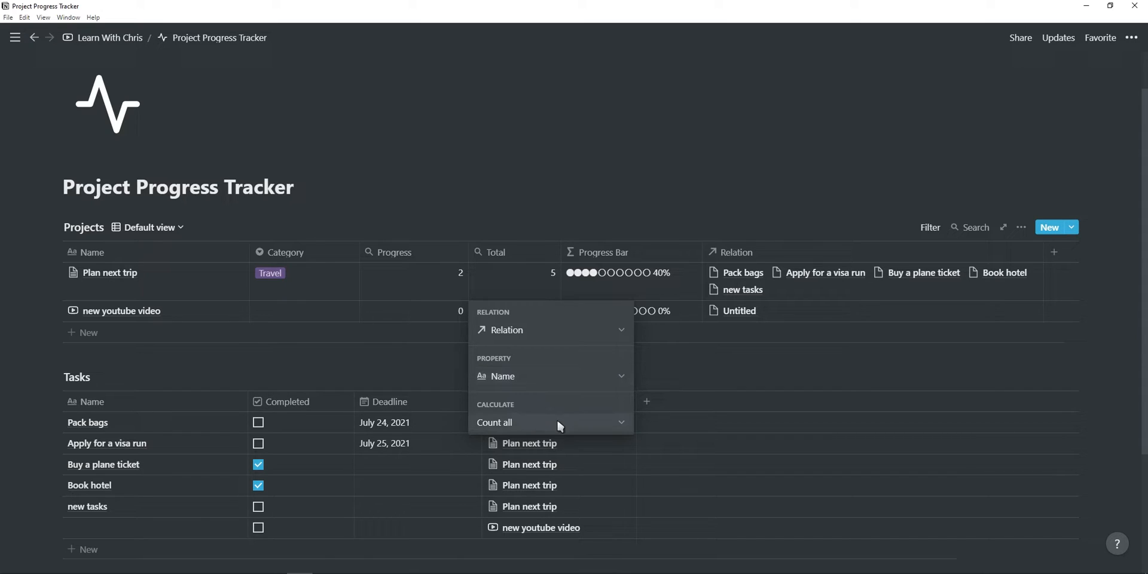
{"action": "mouse_move", "coordinate": [530, 426]}
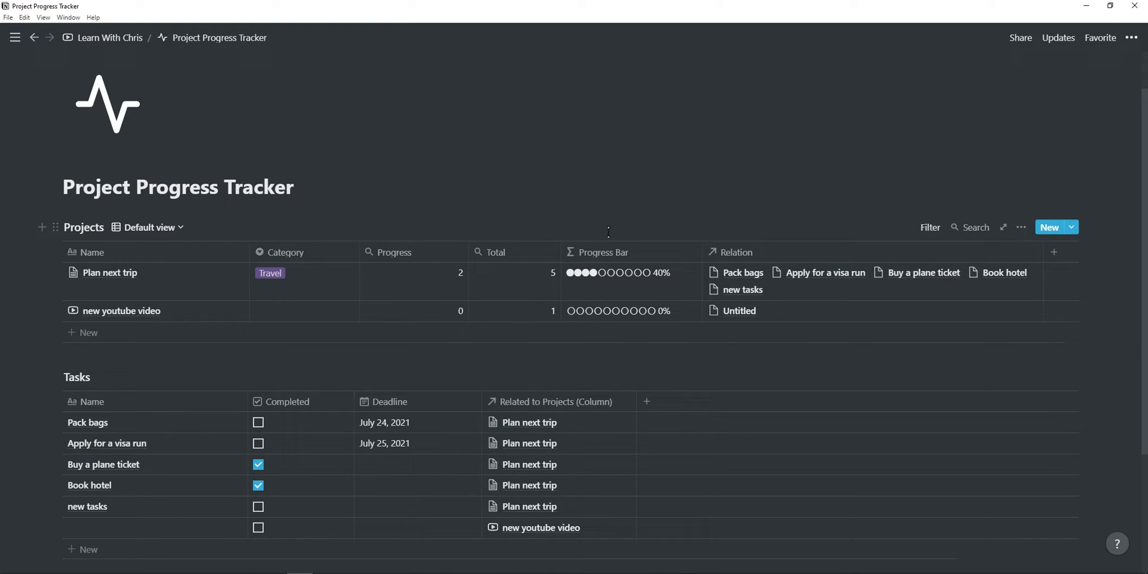
{"action": "mouse_move", "coordinate": [672, 253]}
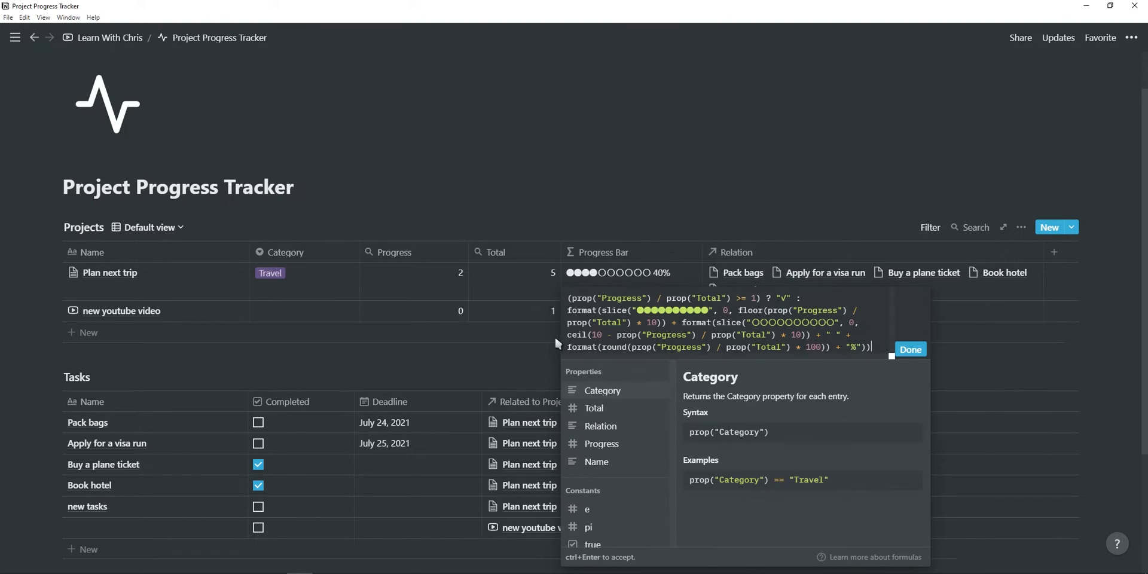
{"action": "mouse_move", "coordinate": [554, 339]}
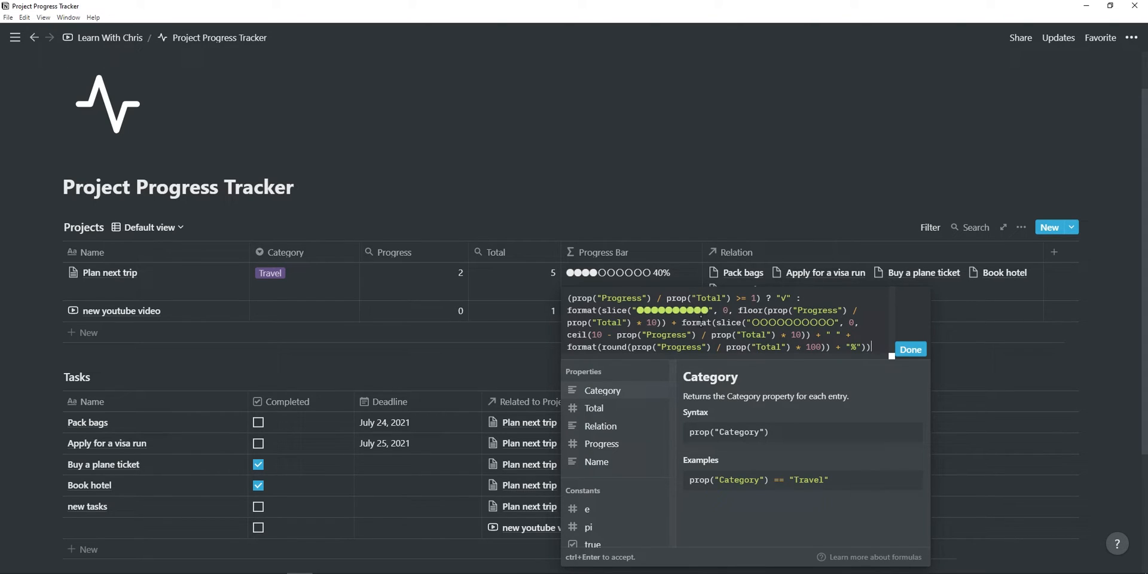
{"action": "mouse_move", "coordinate": [782, 373]}
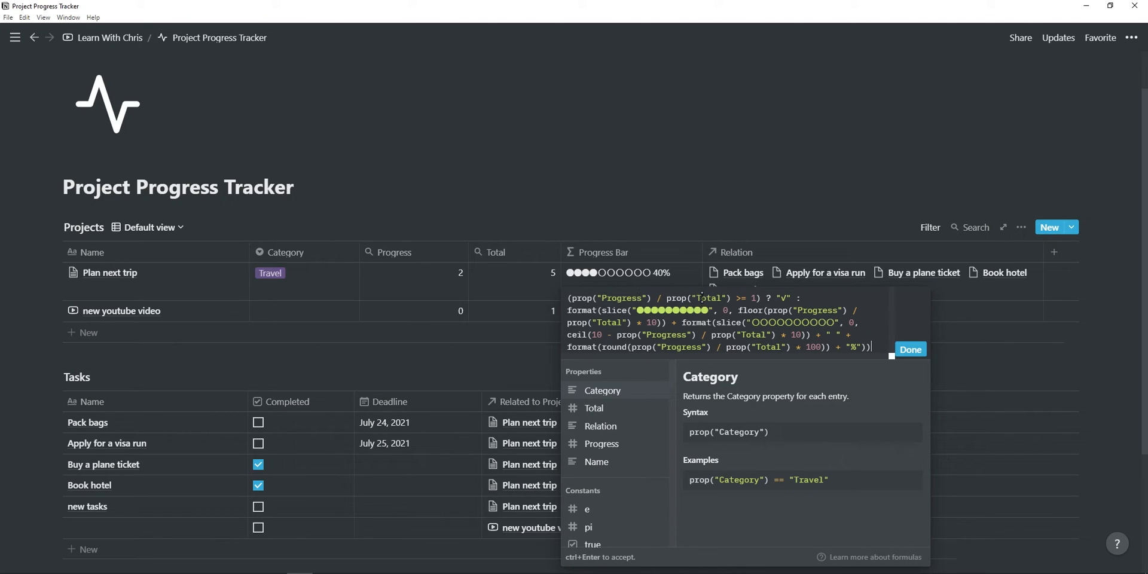
{"action": "mouse_move", "coordinate": [393, 254]}
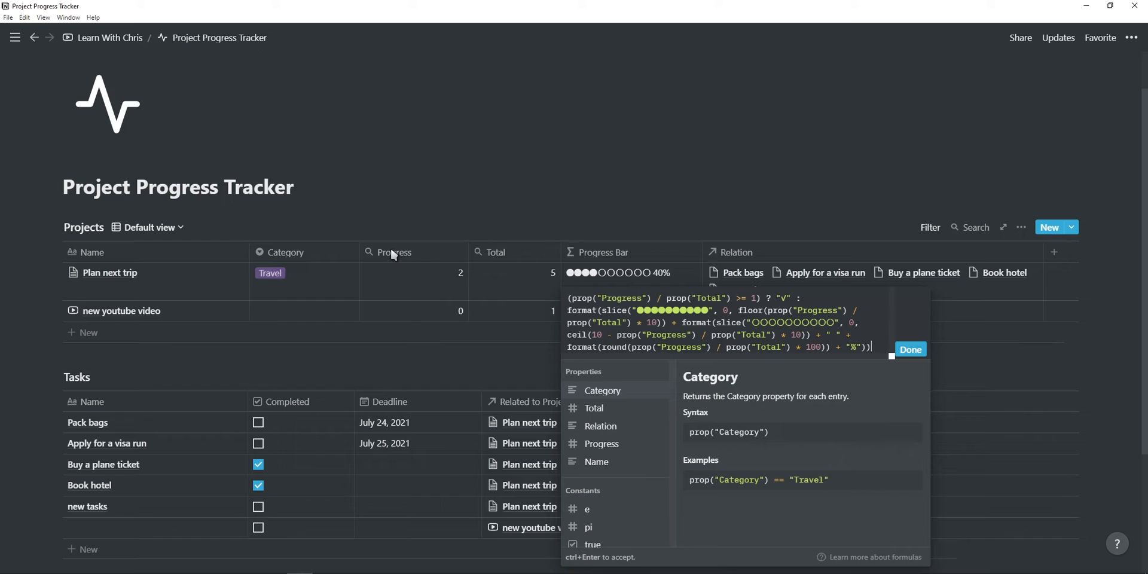
{"action": "mouse_move", "coordinate": [501, 251]}
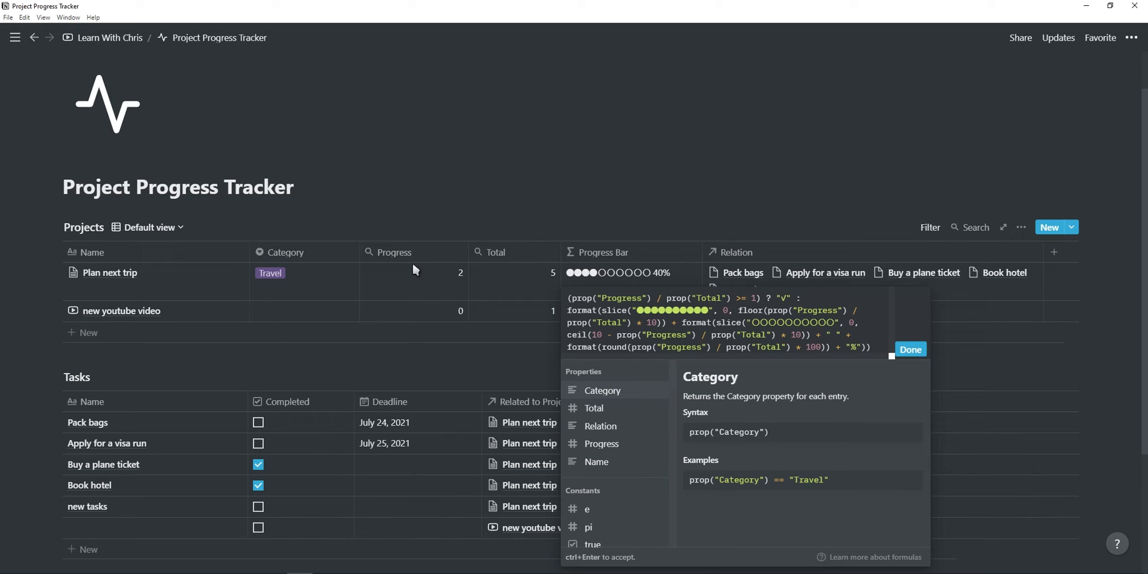
{"action": "mouse_move", "coordinate": [415, 257]}
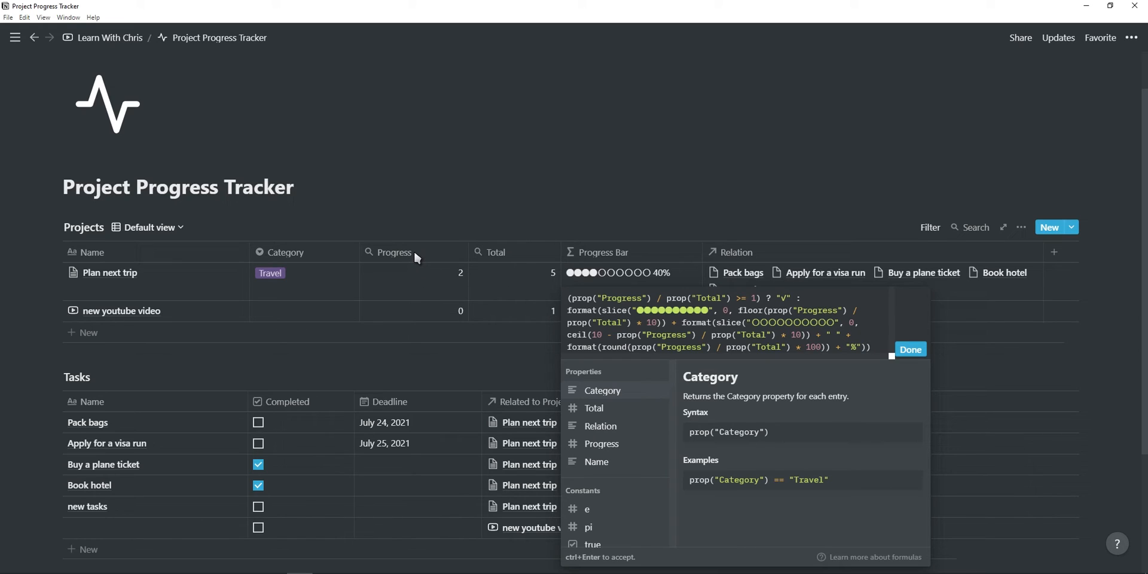
{"action": "left_click", "coordinate": [909, 349]}
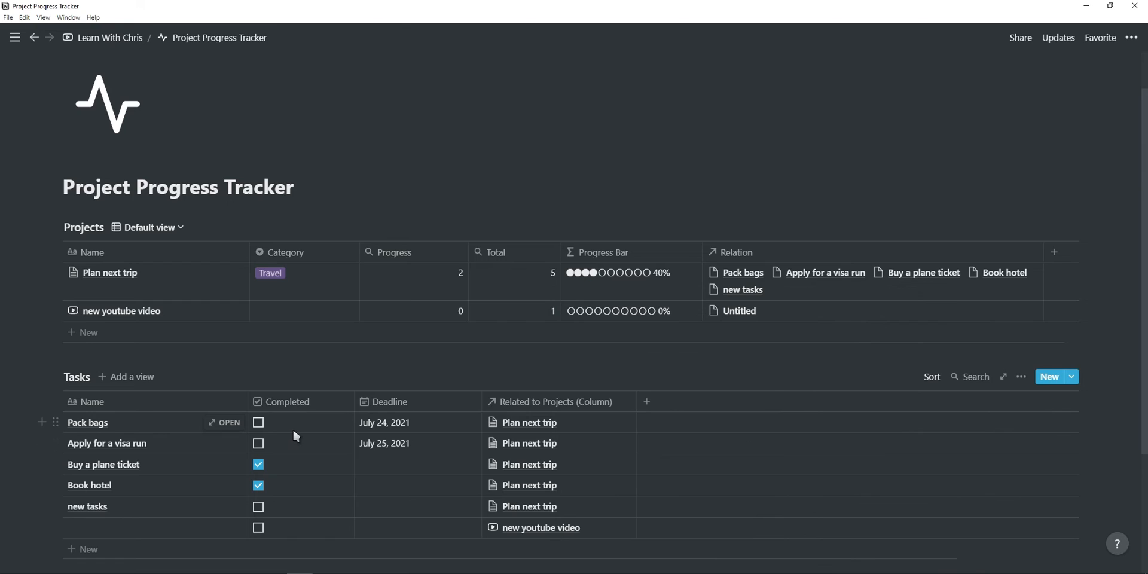
{"action": "mouse_move", "coordinate": [259, 527]}
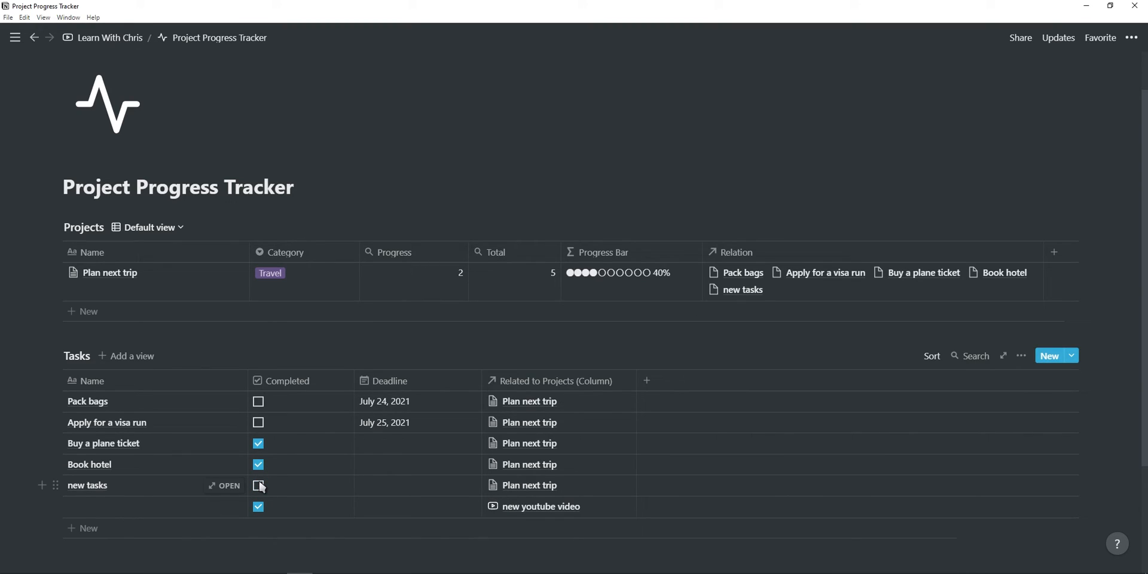
Step: Check the Completed box for 'new tasks', bringing Plan next trip to 3 of 5 (60%)
{"action": "left_click", "coordinate": [259, 484]}
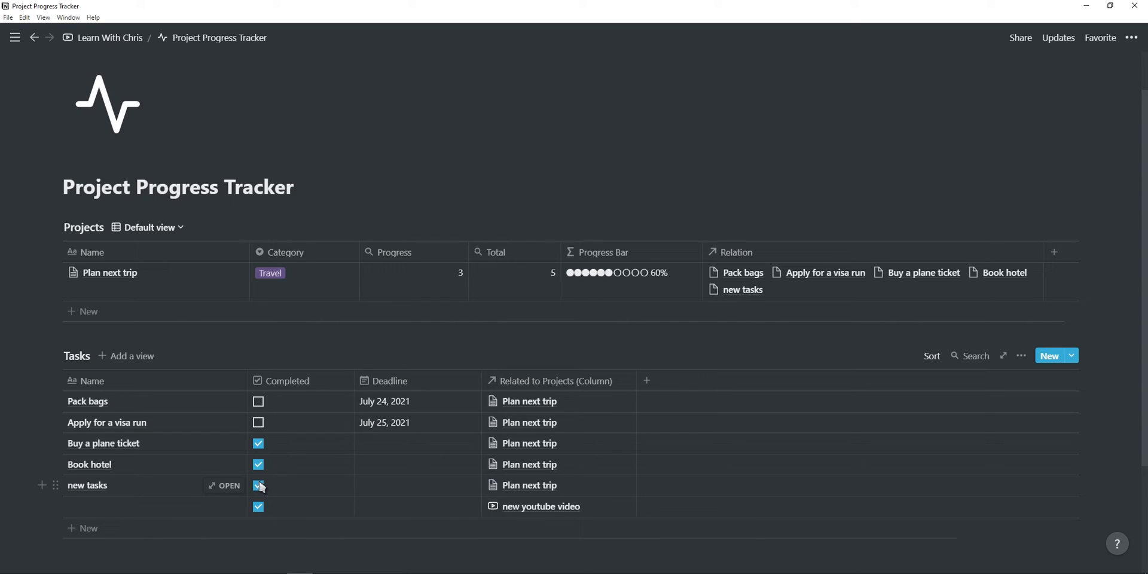
{"action": "left_click", "coordinate": [259, 486]}
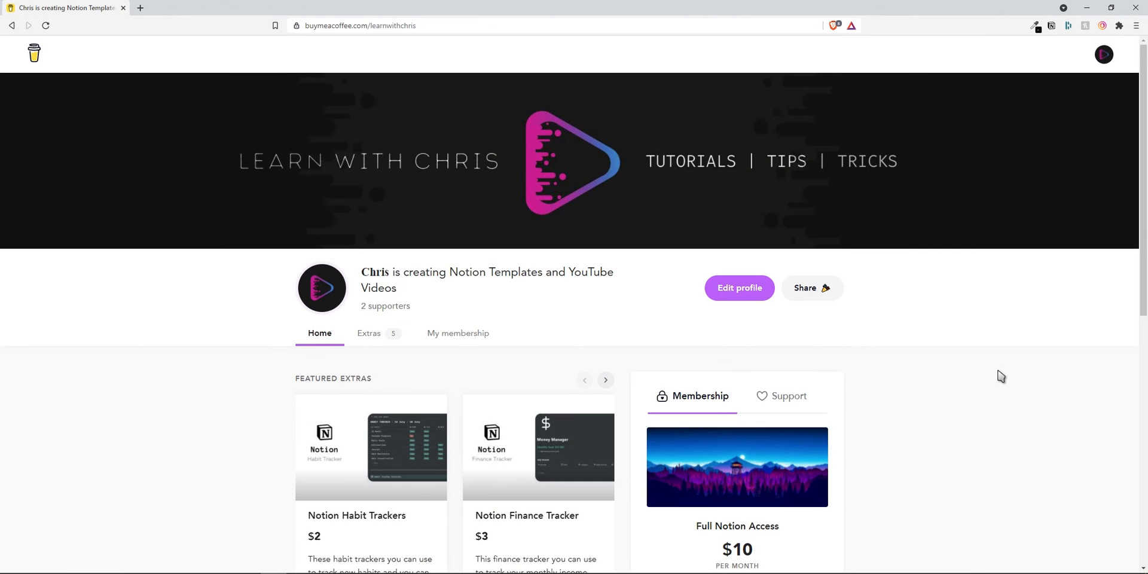
Step: Scroll through the Buy Me a Coffee page's featured templates, $10 membership and supporters
{"action": "scroll", "scroll_direction": "down", "scroll_amount": 3}
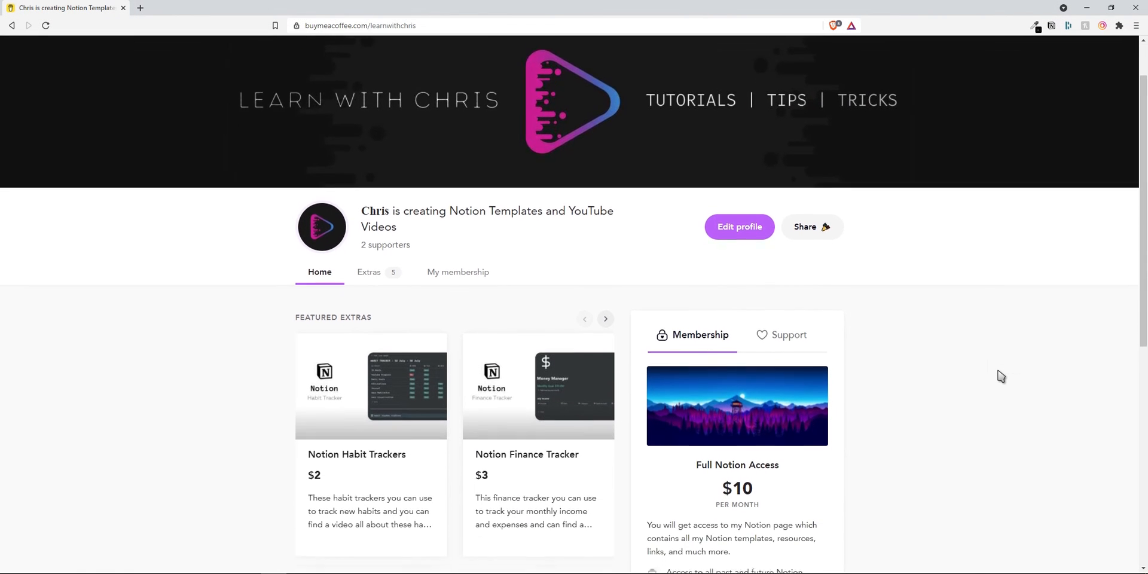
{"action": "scroll", "scroll_direction": "down", "scroll_amount": 3}
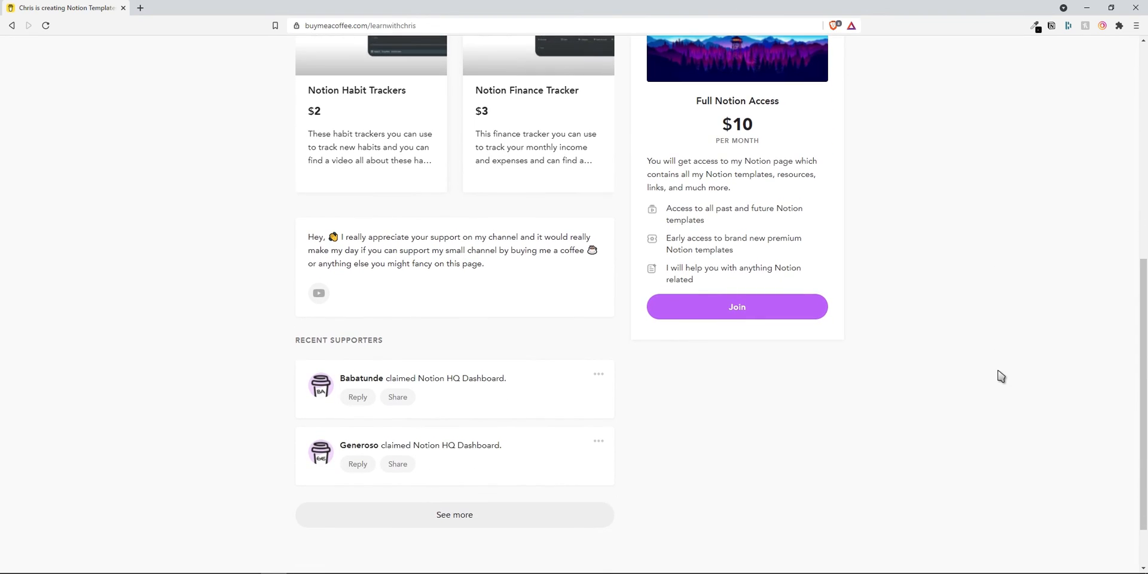
{"action": "scroll", "scroll_direction": "down", "scroll_amount": 3}
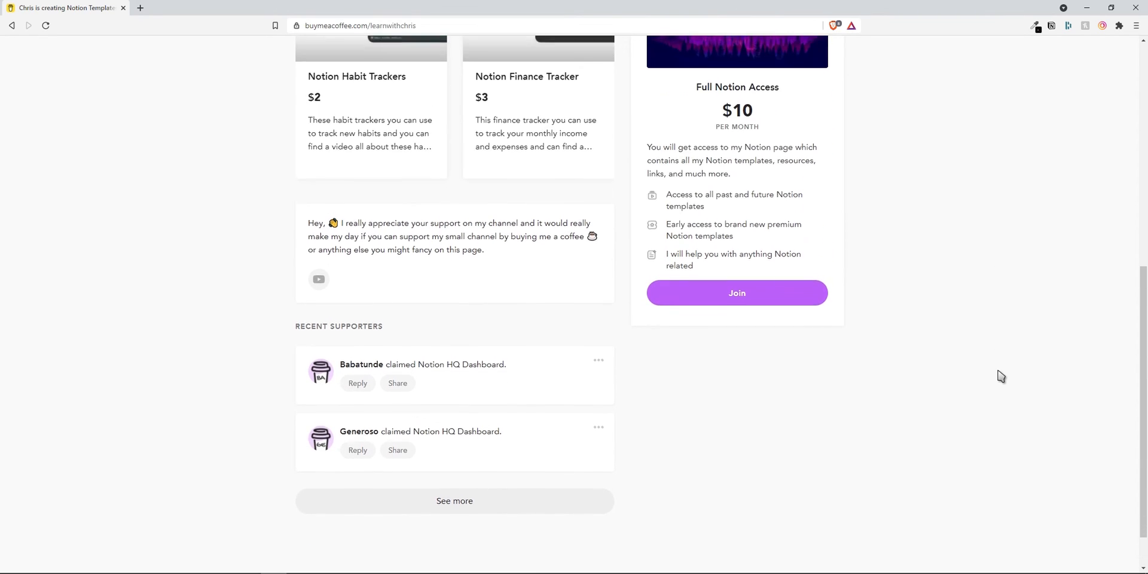
{"action": "scroll", "scroll_direction": "up", "scroll_amount": 3}
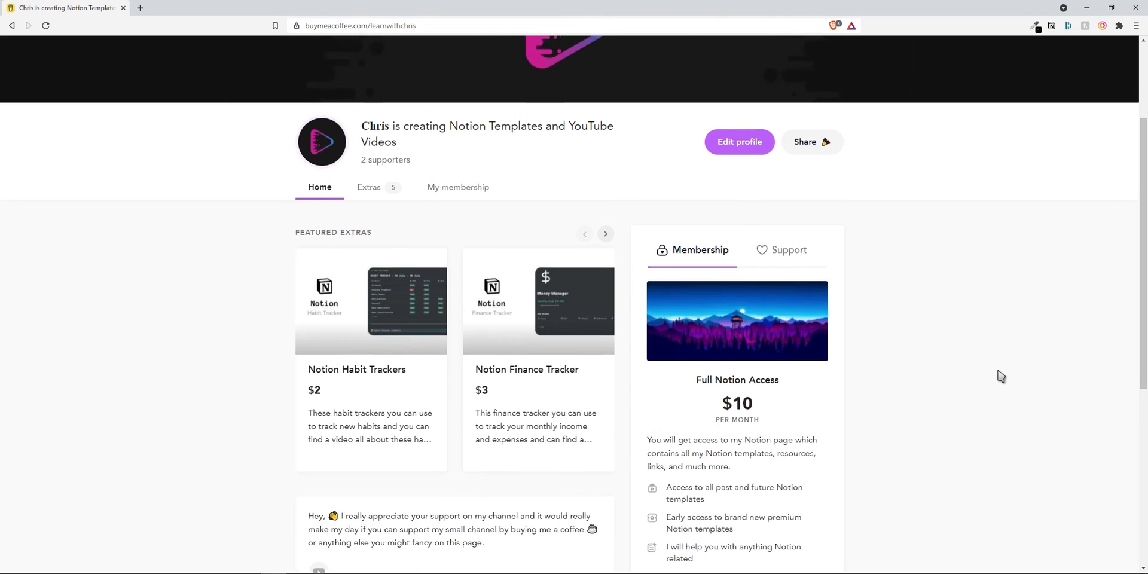
{"action": "scroll", "scroll_direction": "up", "scroll_amount": 3}
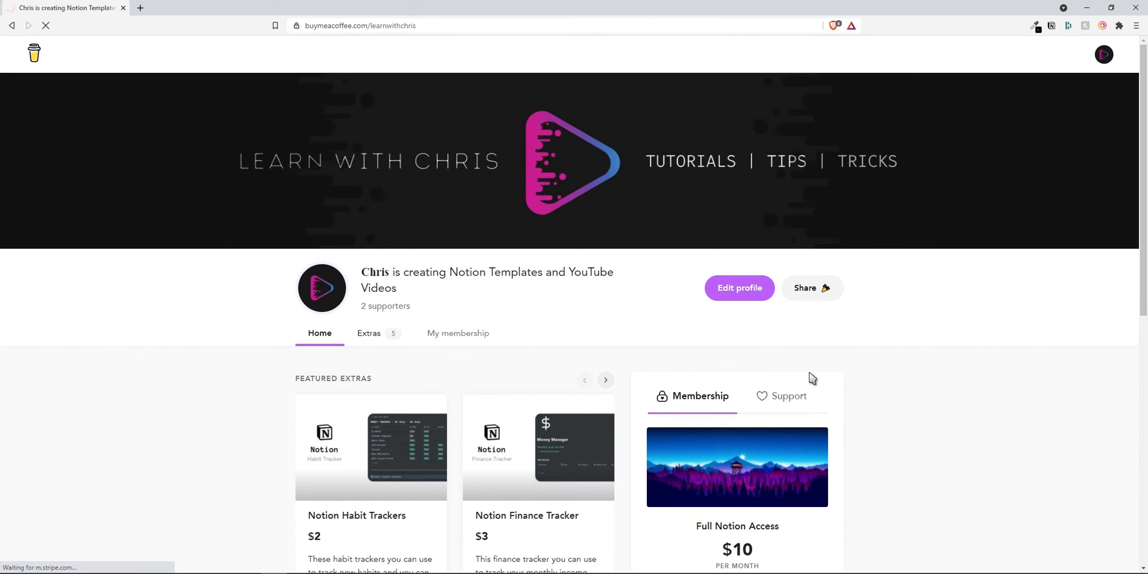
Step: Show the Learn With Chris Extras page listing five Notion templates priced $2–$7
{"action": "left_click", "coordinate": [368, 334]}
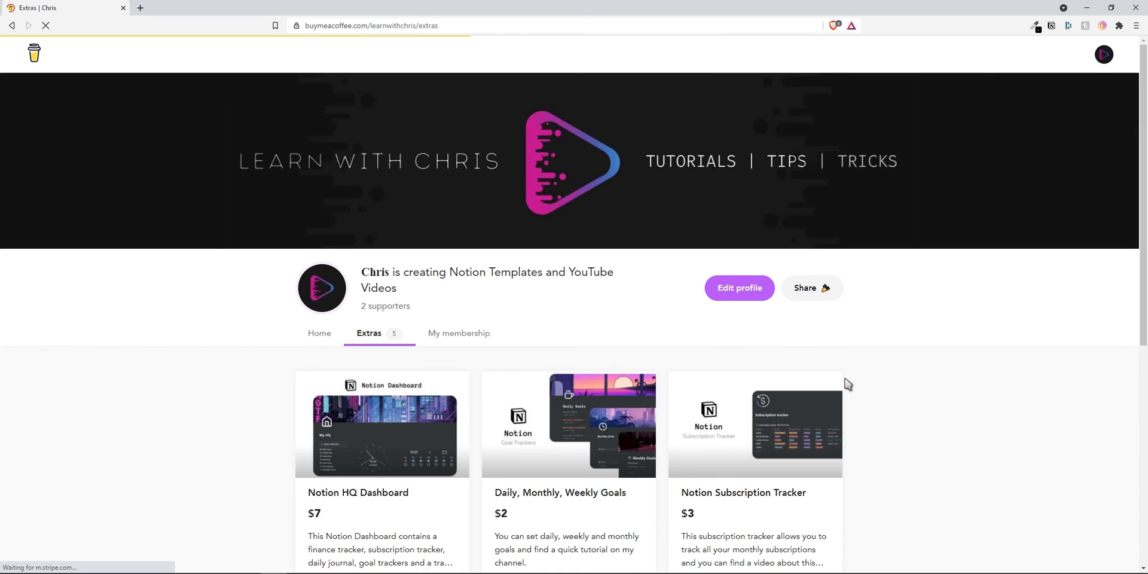
{"action": "scroll", "scroll_direction": "down", "scroll_amount": 3}
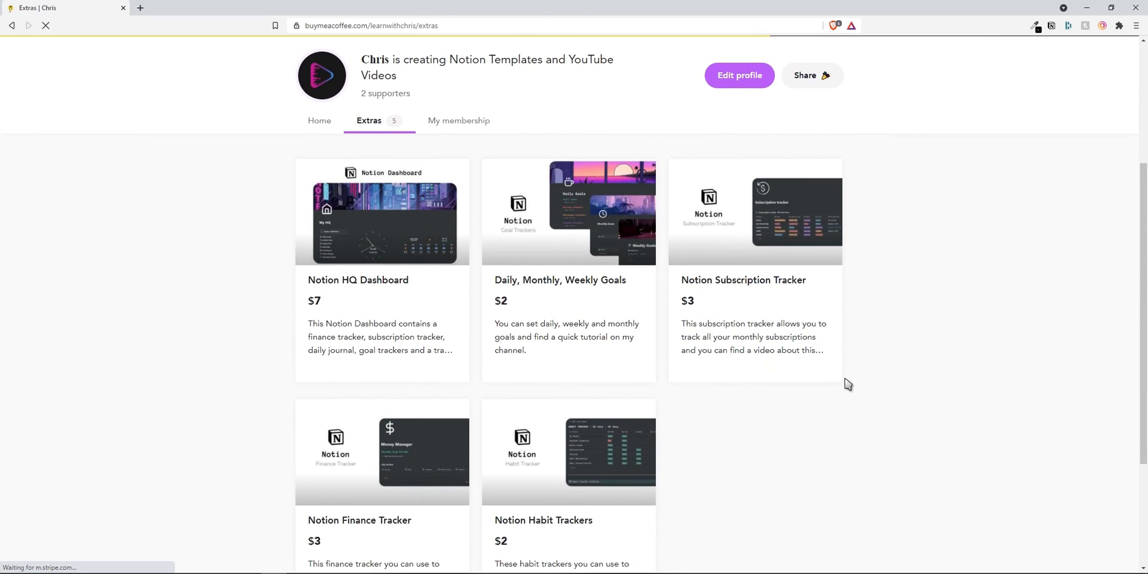
{"action": "scroll", "scroll_direction": "down", "scroll_amount": 3}
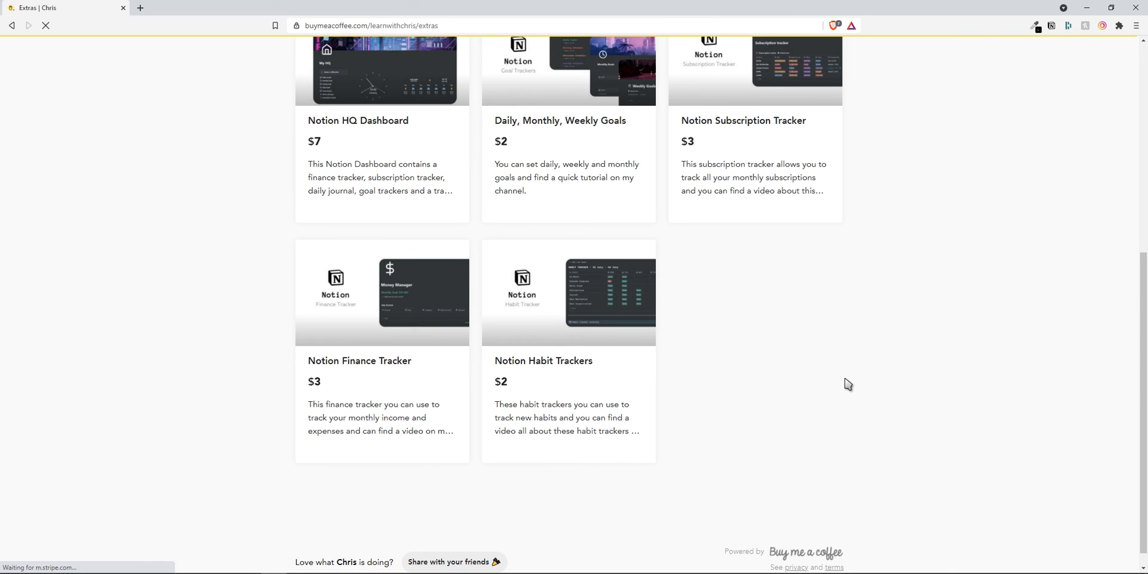
{"action": "scroll", "scroll_direction": "up", "scroll_amount": 3}
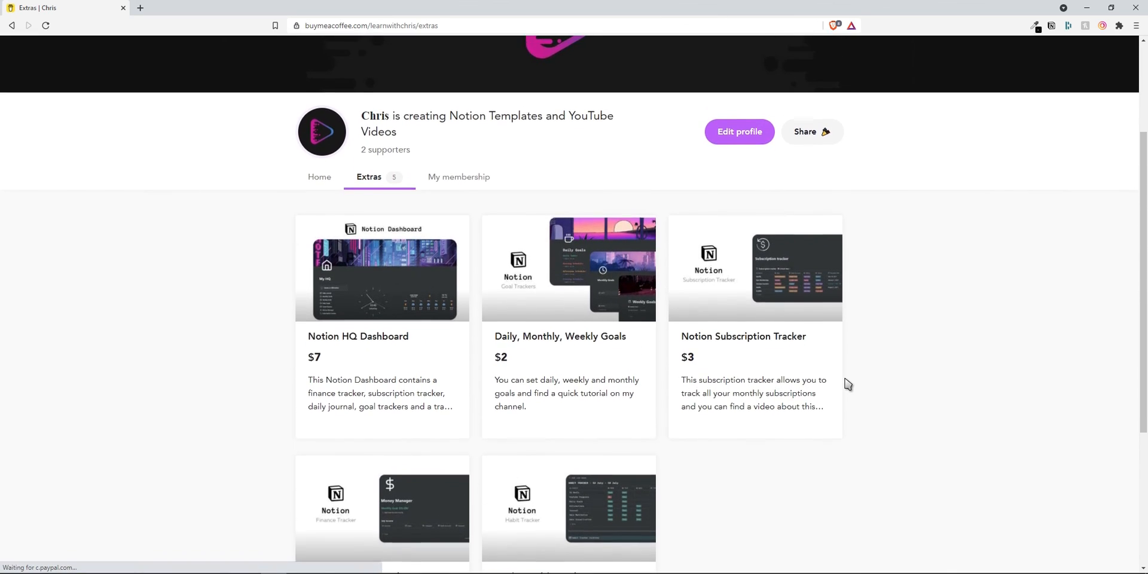